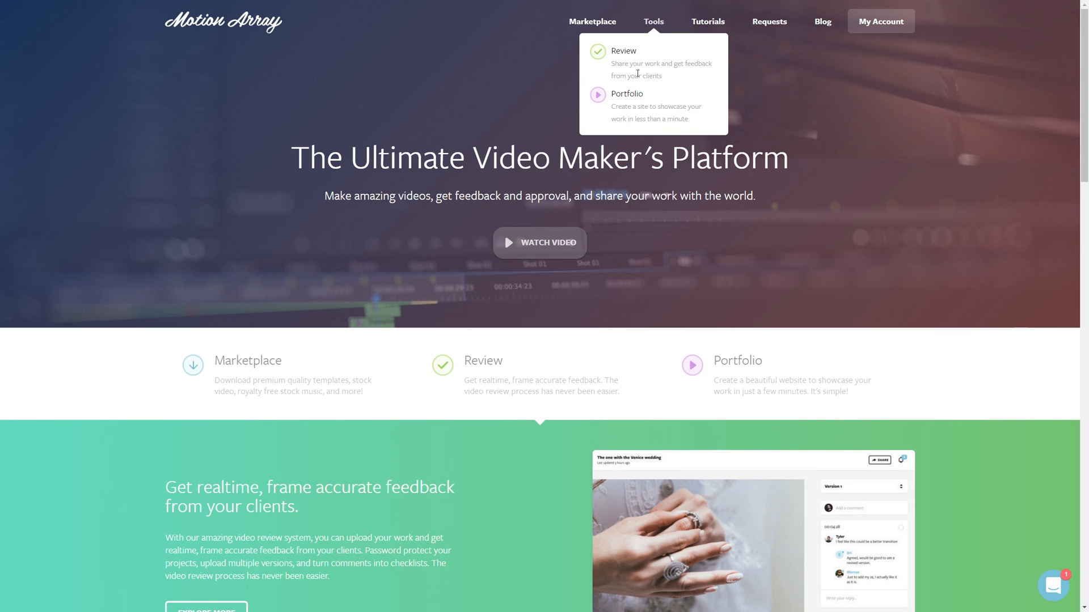
Reach the portfolio themes list through Tools > Portfolio and Edit Portfolio
click(626, 101)
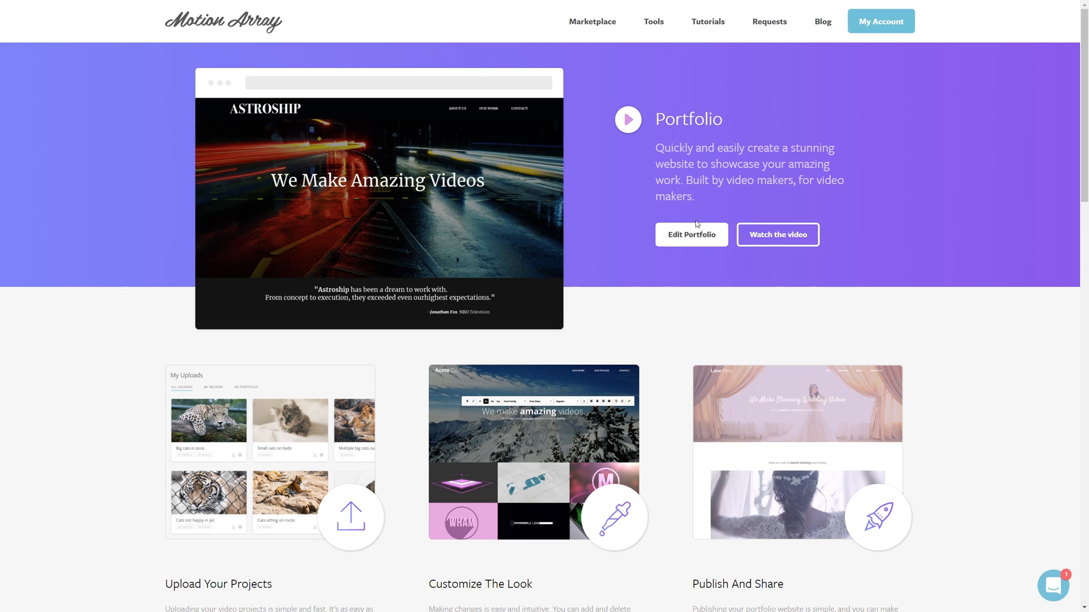
click(691, 234)
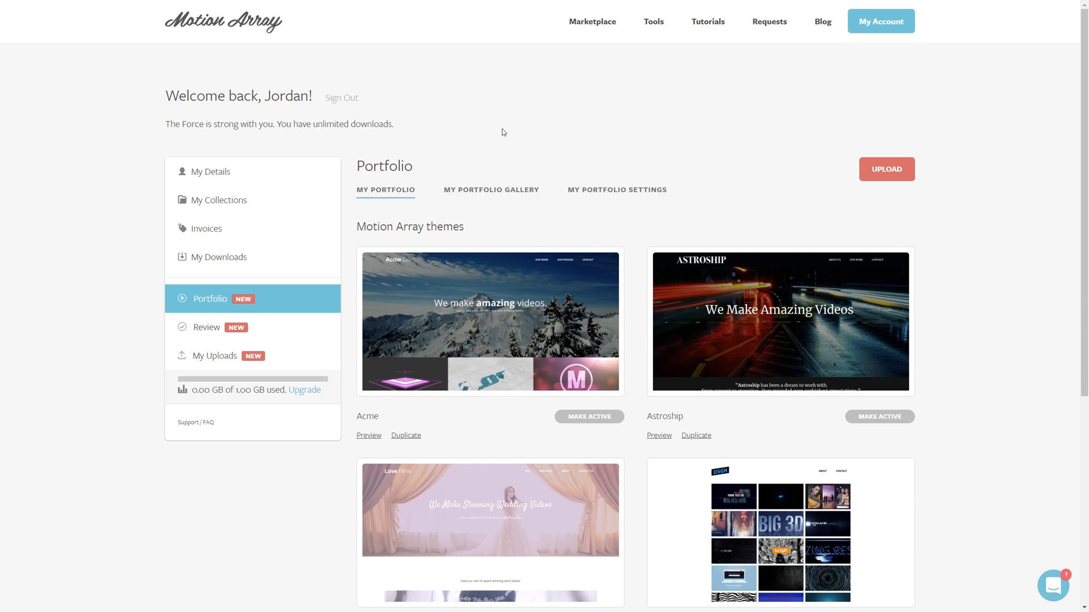
scroll(down, 3)
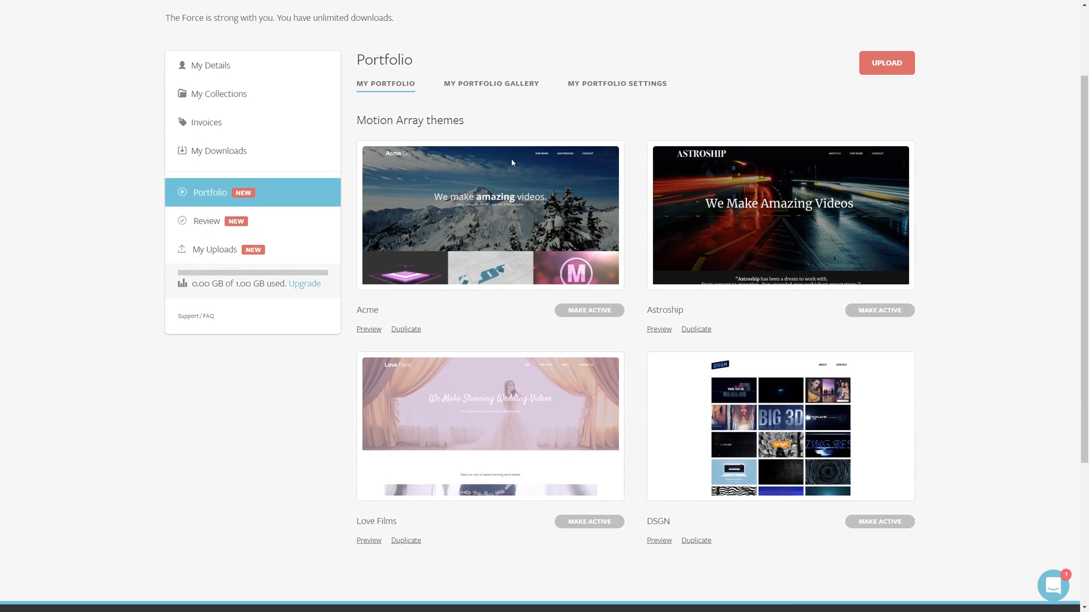
Preview the Acme theme site and scroll through its sections
click(369, 328)
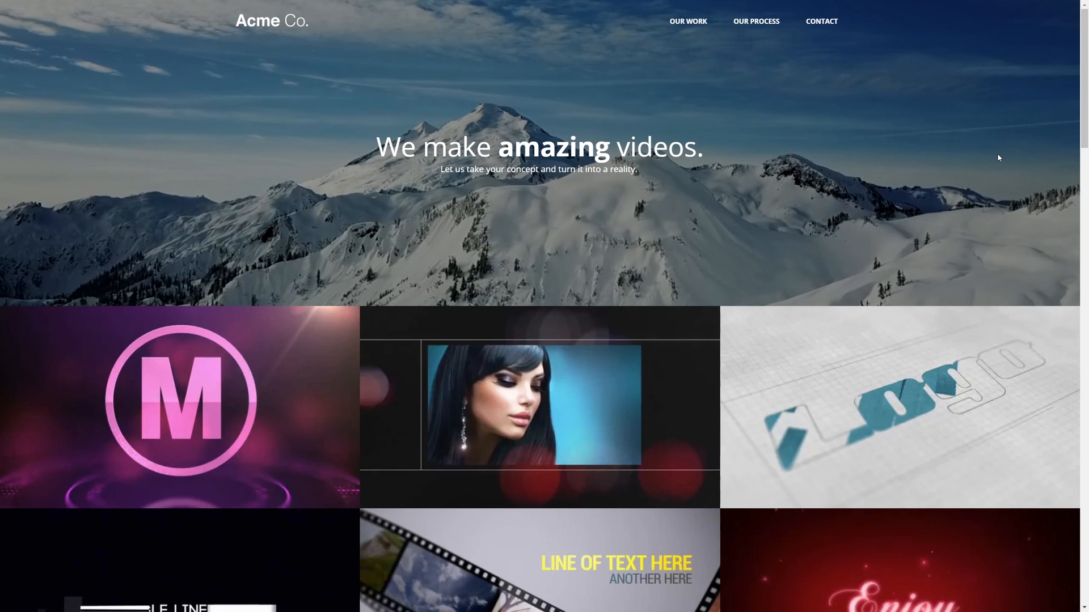
scroll(down, 3)
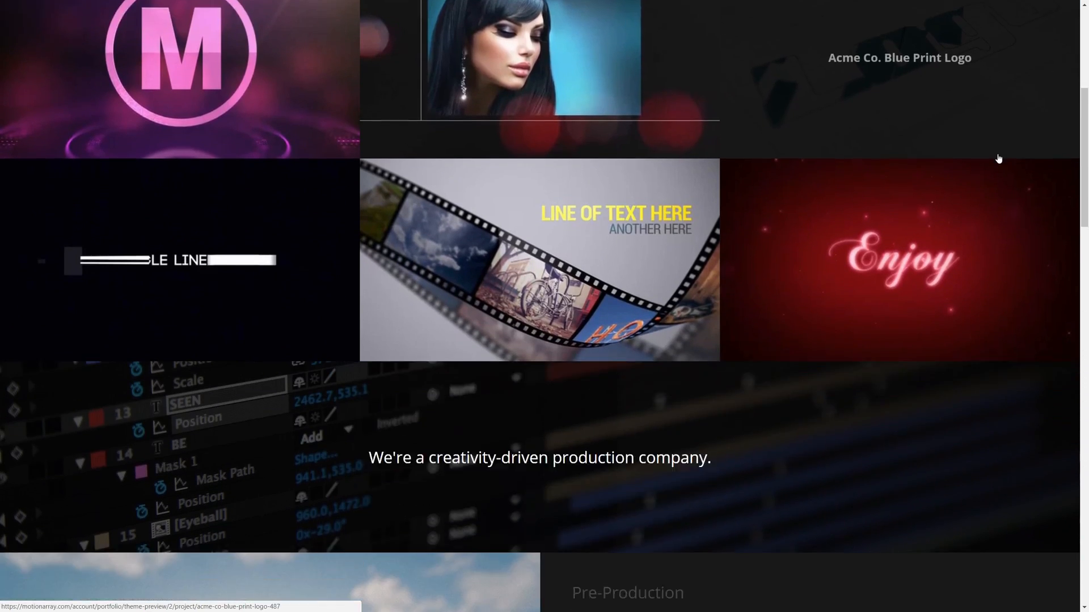
scroll(down, 3)
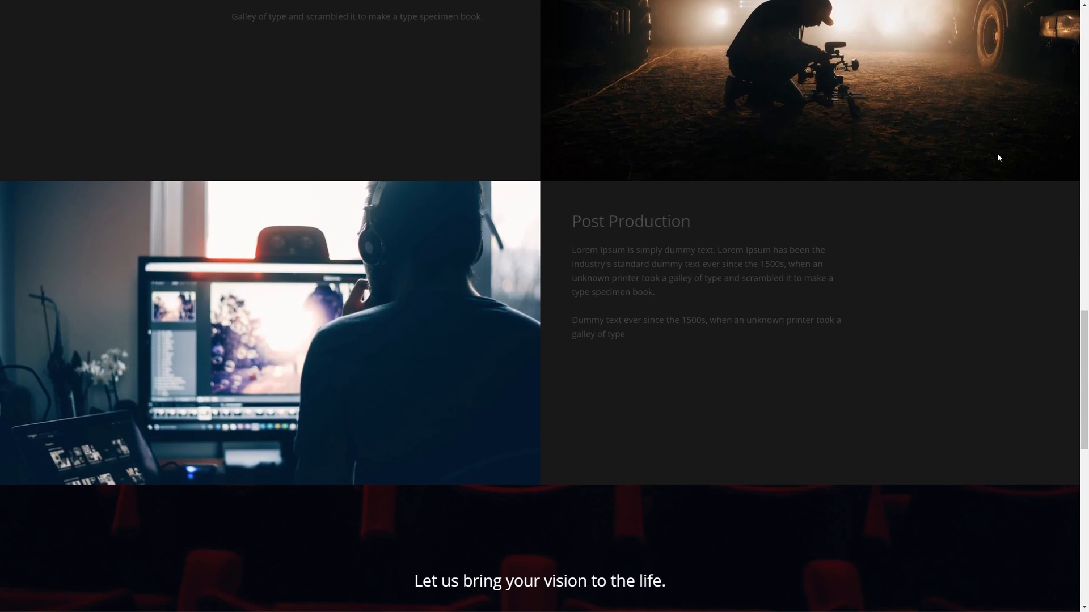
scroll(down, 3)
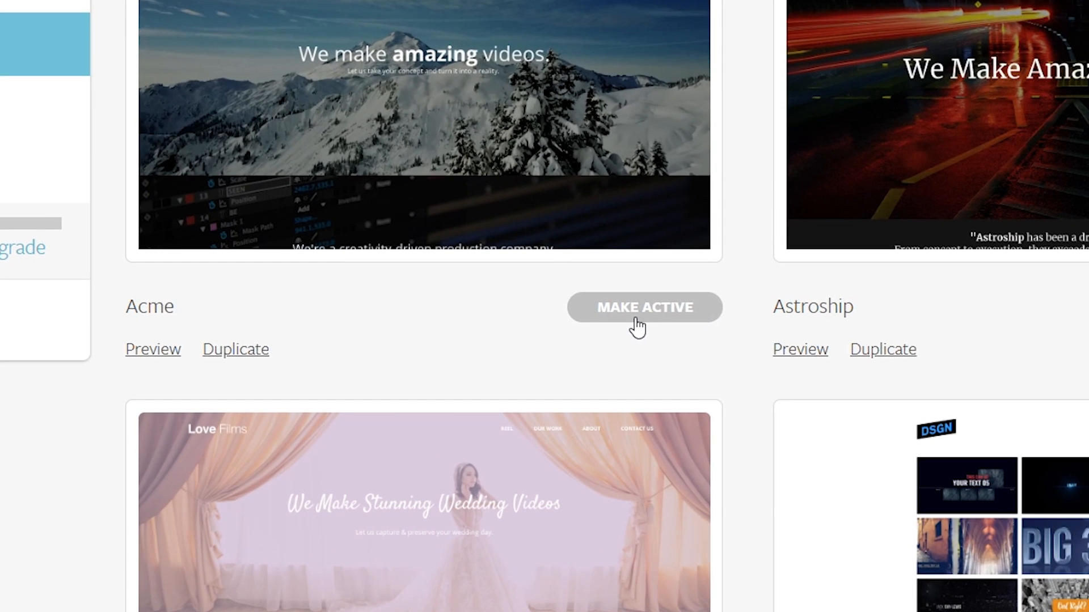
Make Acme the active theme and open its editor
click(644, 308)
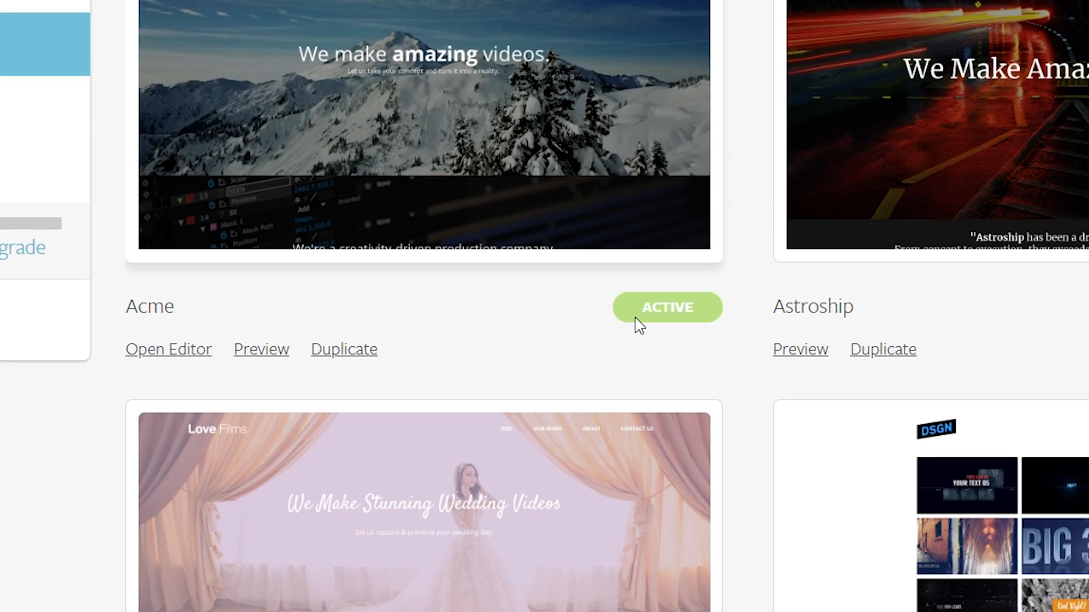
click(168, 349)
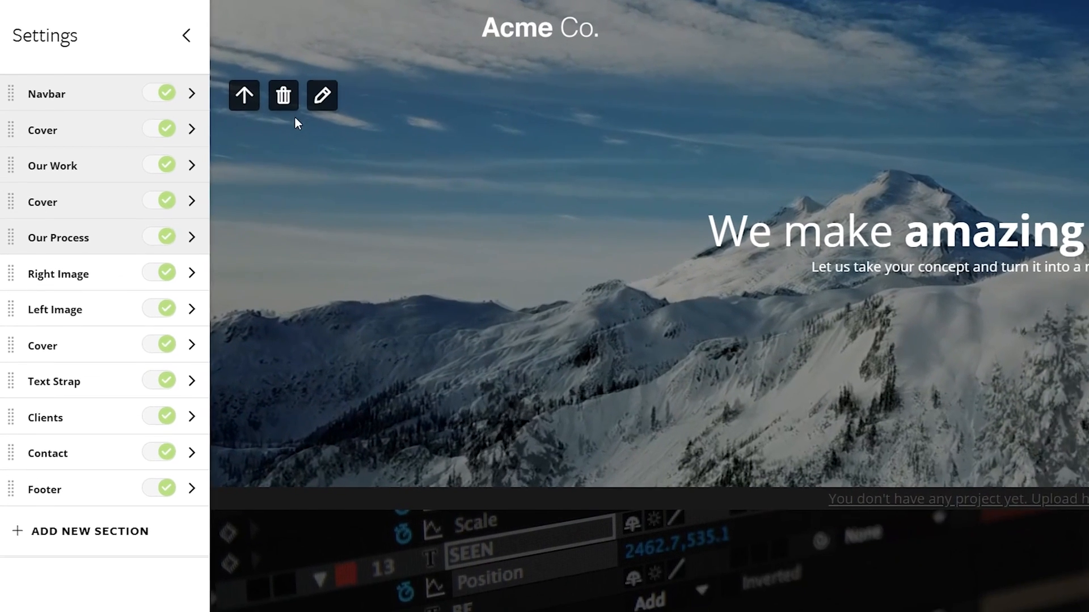
Start changing the cover banner image, dismissing the custom file upload
click(259, 101)
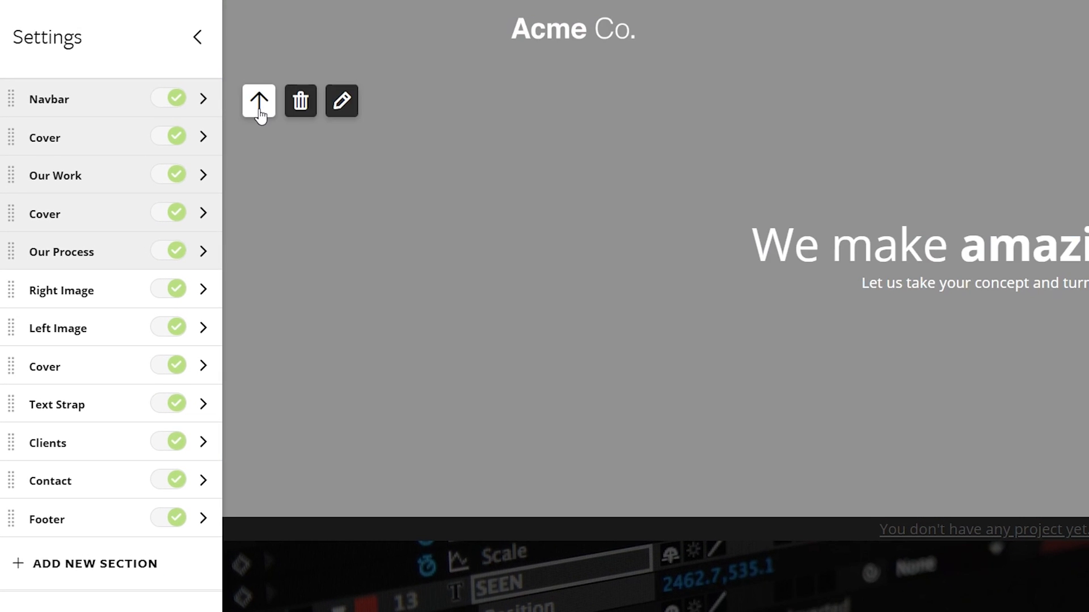
click(259, 101)
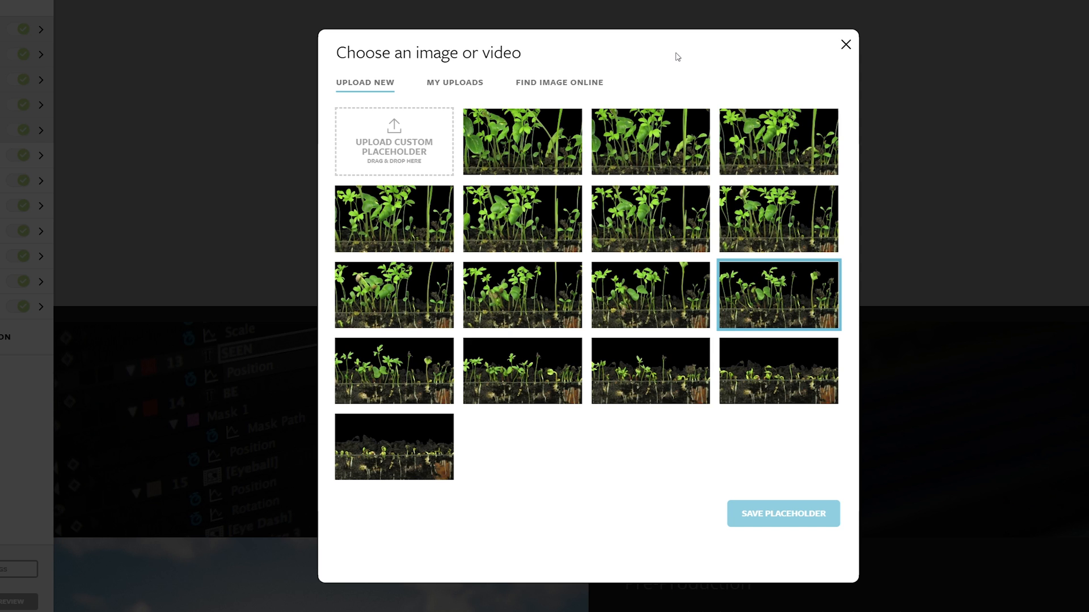
mouse_move(428, 158)
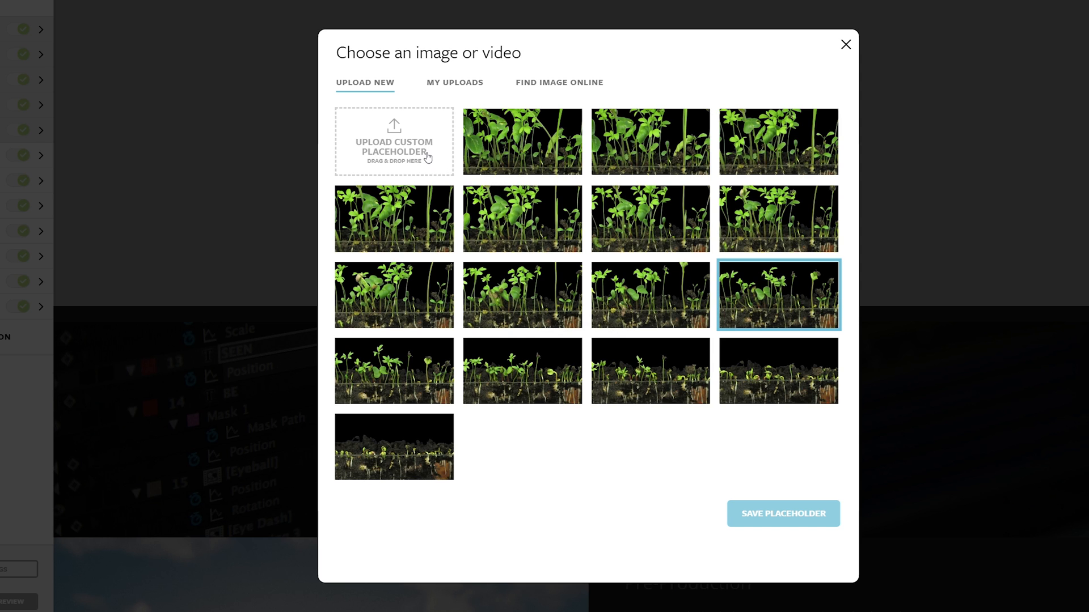
click(394, 141)
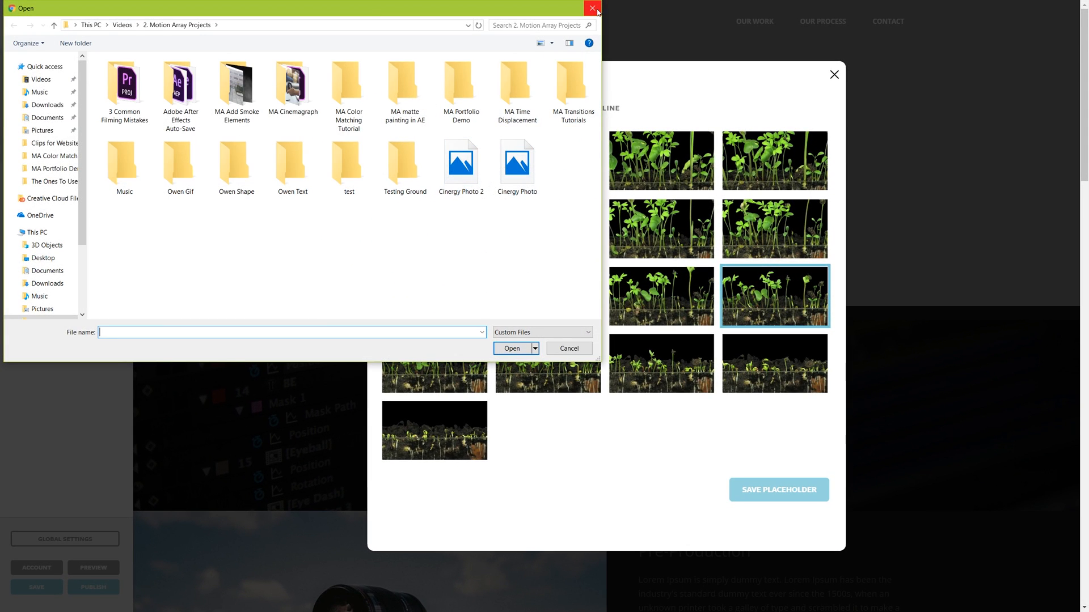
click(592, 8)
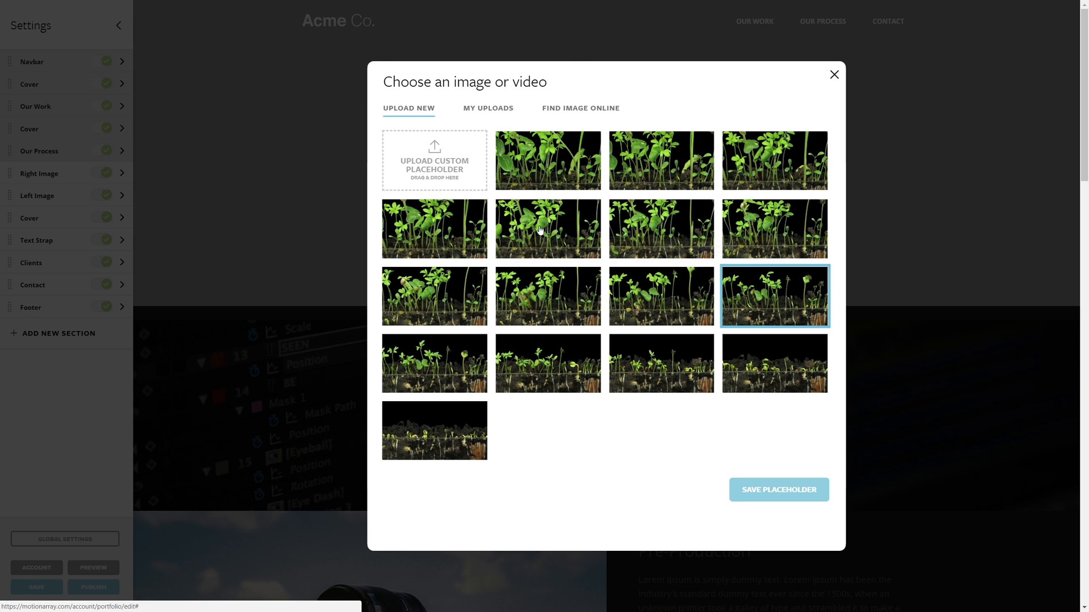
Choose the sprouting seedlings image and save it as the banner placeholder
click(547, 296)
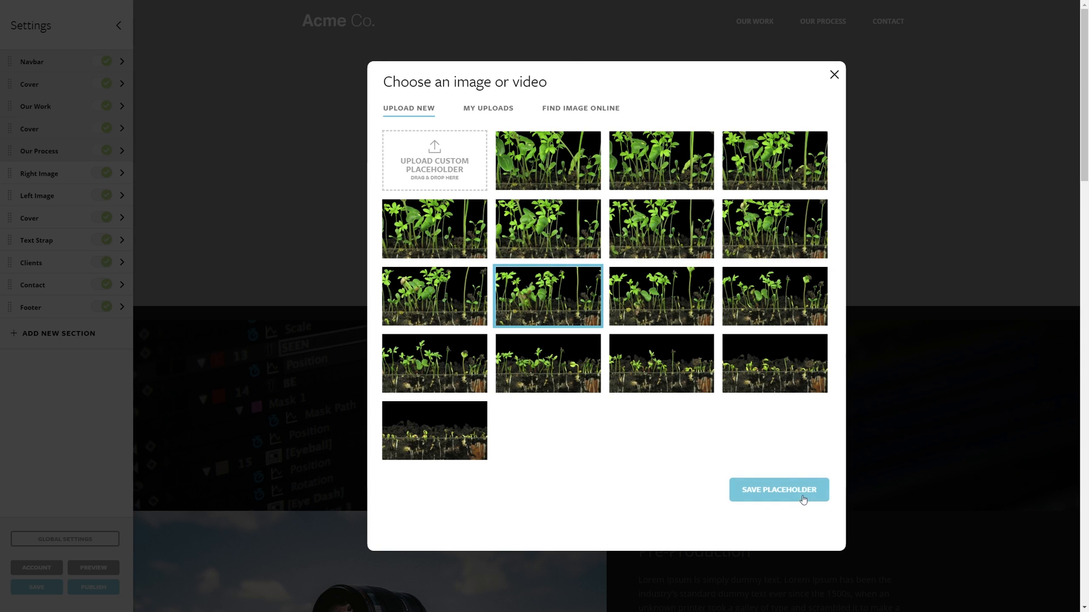
click(778, 490)
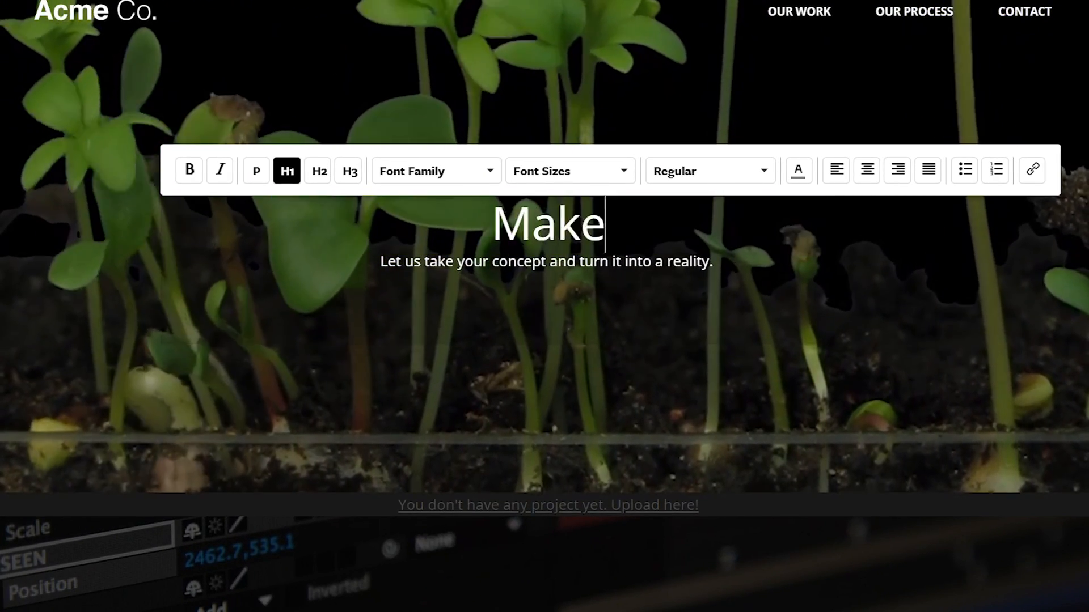
Rewrite the headline to 'Make Your Business Grow With An Amazing Video!' and remove the subtitle
text(Your Business Grow W)
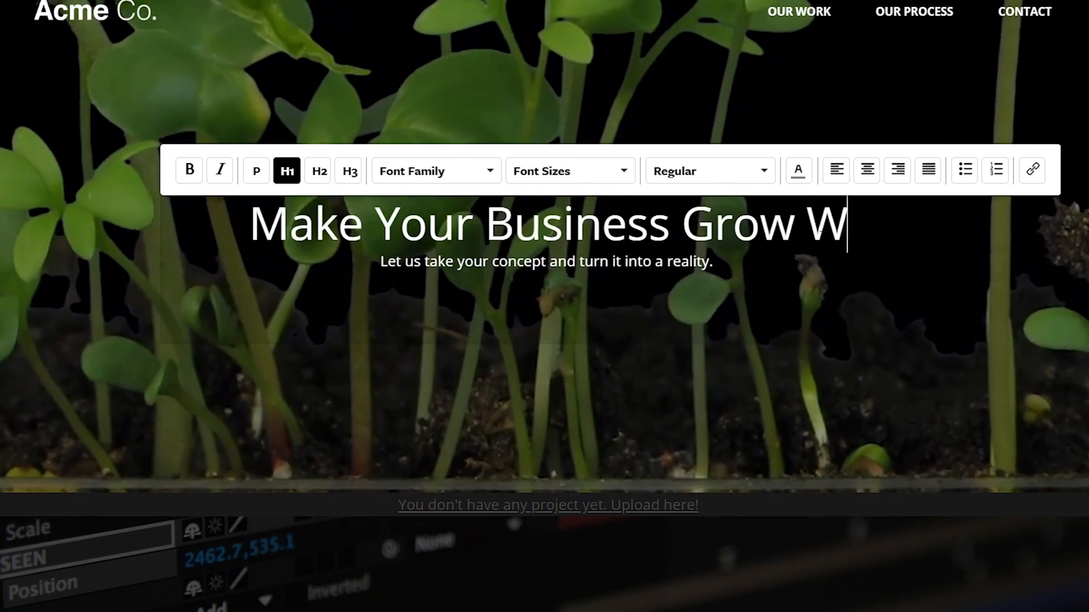
text(ith An Amazing Vid)
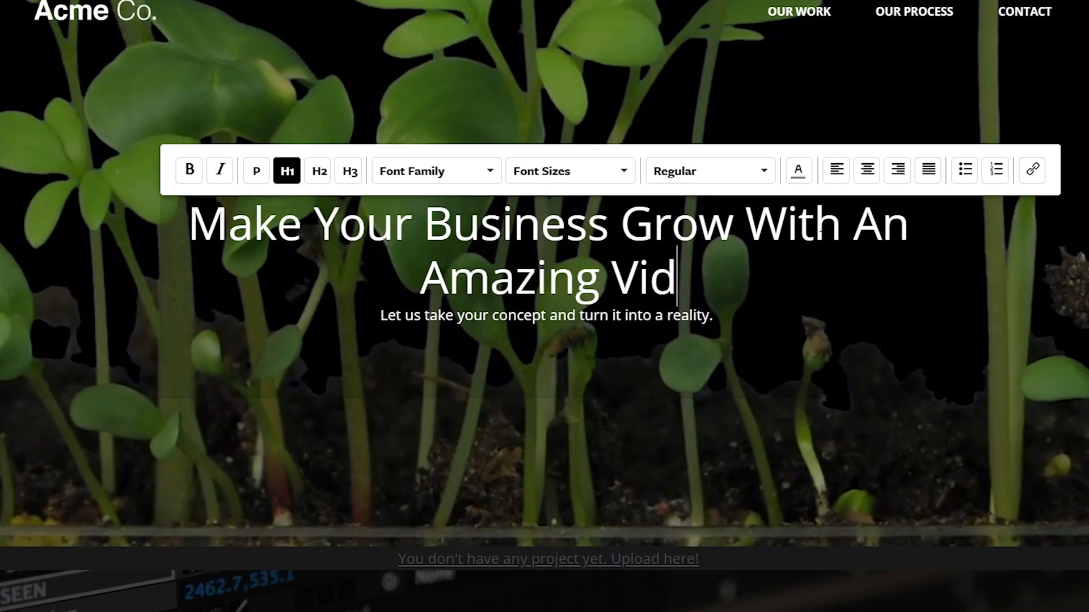
text(eo!)
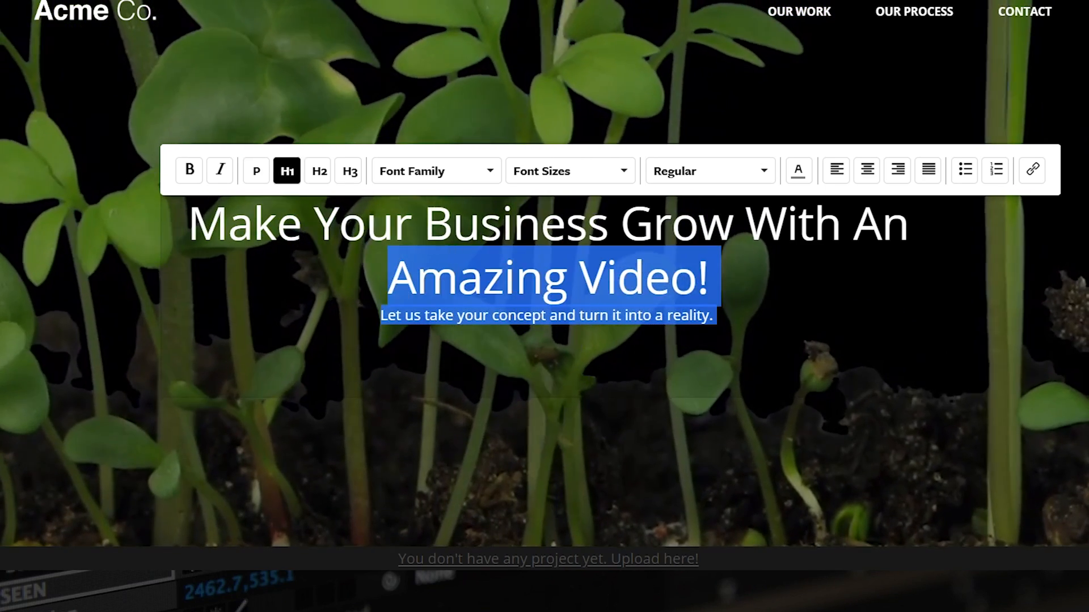
click(745, 224)
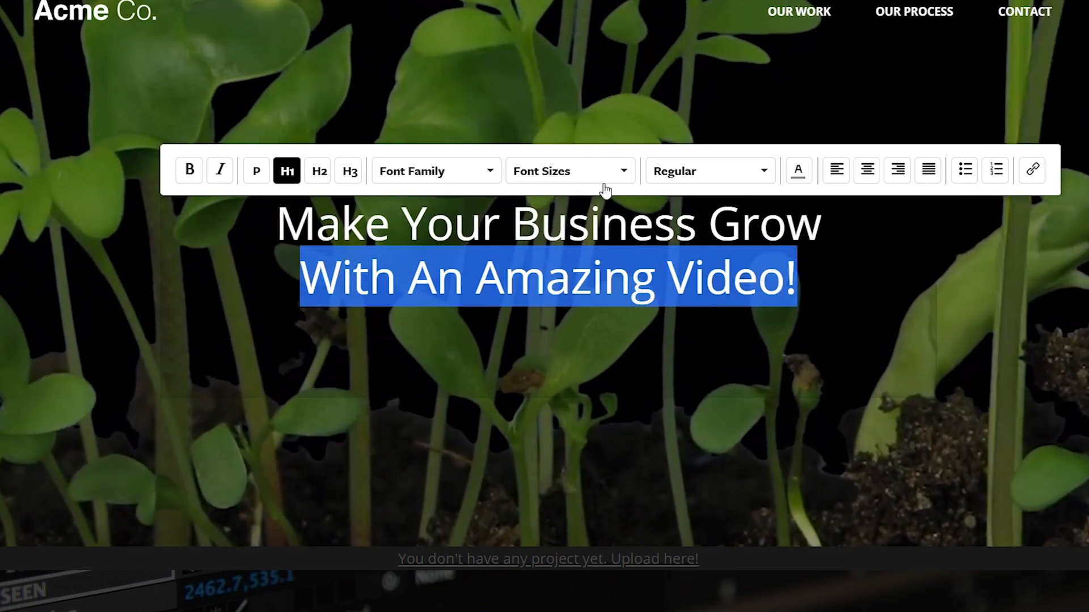
click(568, 171)
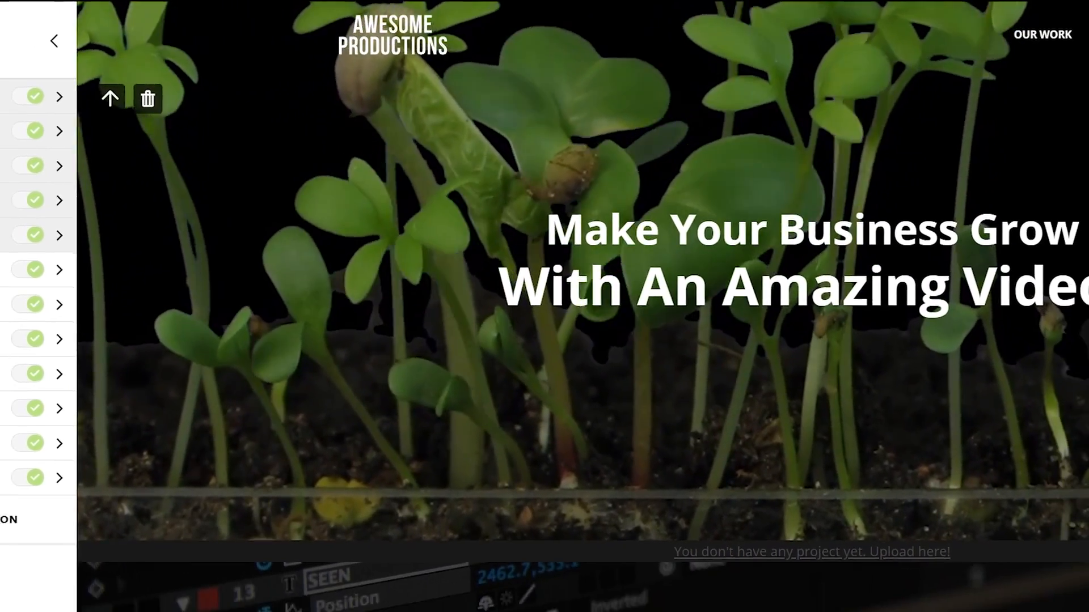
Leave the editor for the account page and its empty My Portfolio Gallery tab
click(55, 41)
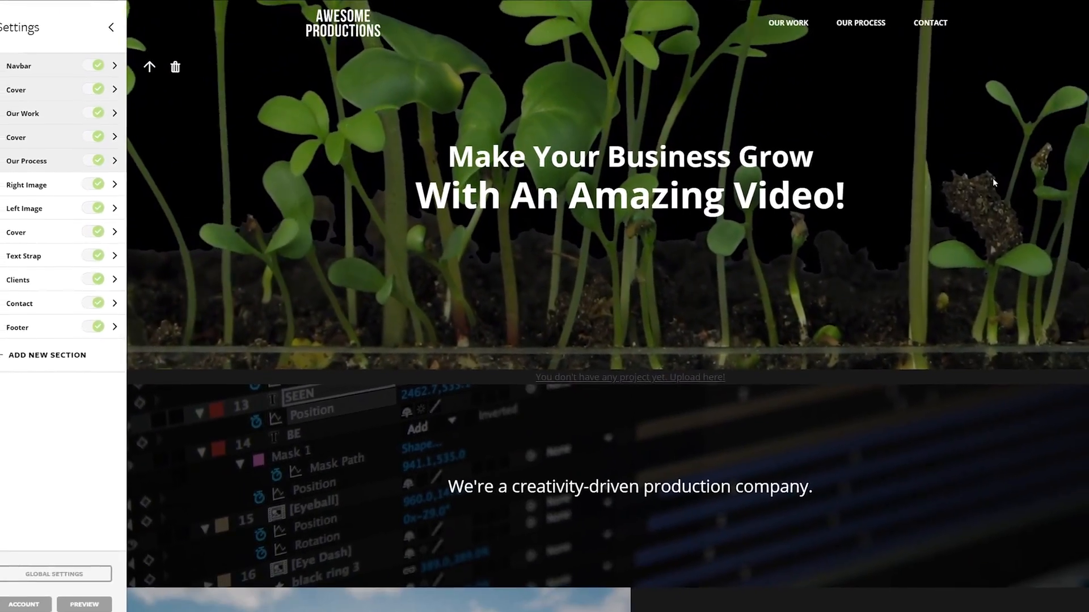
scroll(down, 3)
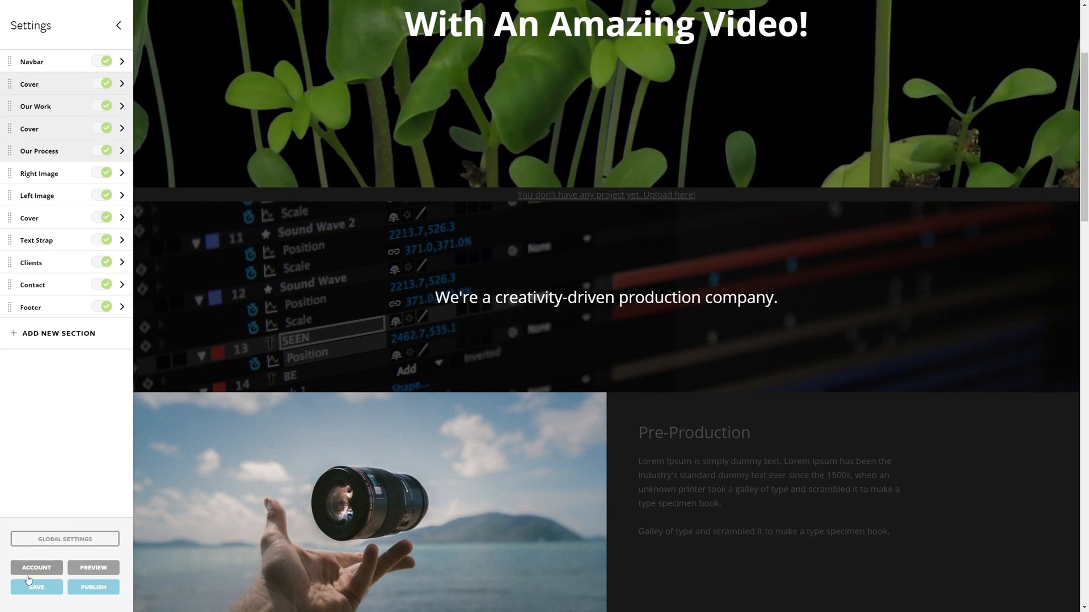
click(35, 587)
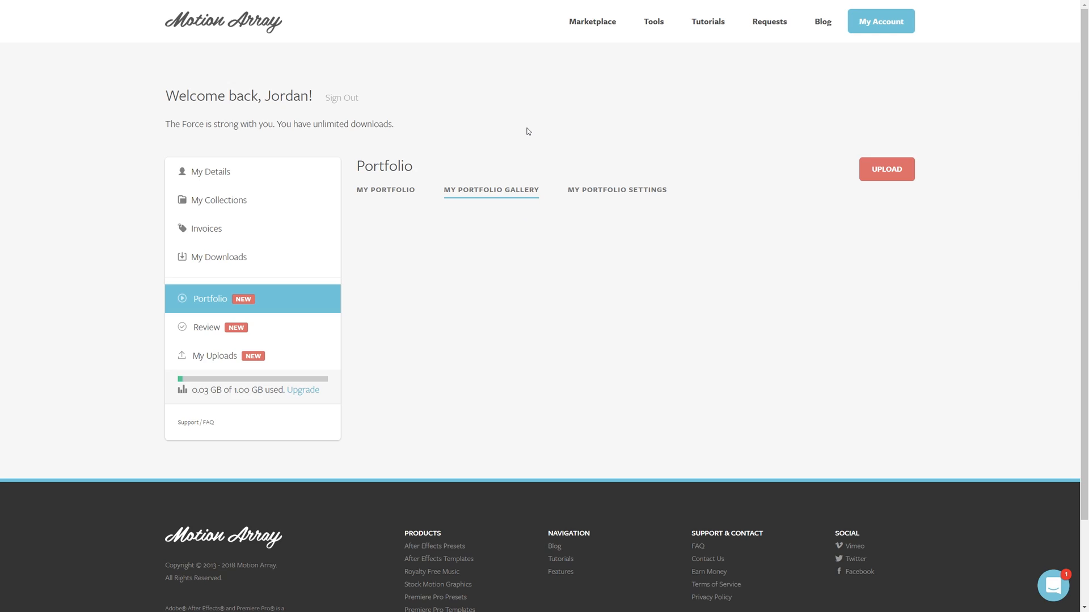
Upload the Carpenter, Waterfront, Earth and Factory clips as portfolio gallery projects
click(885, 169)
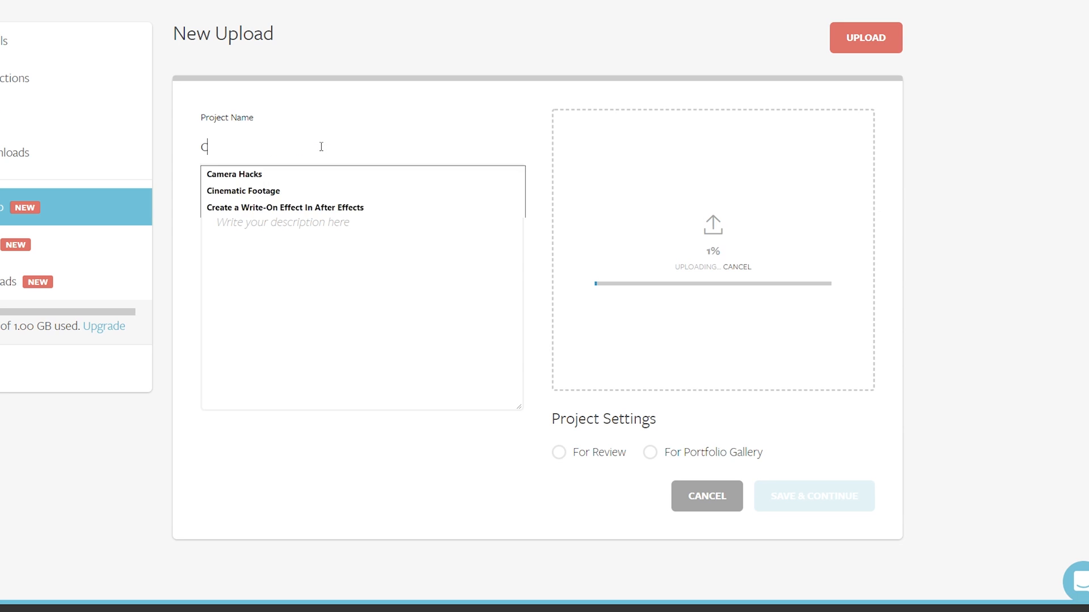
text(arpenter)
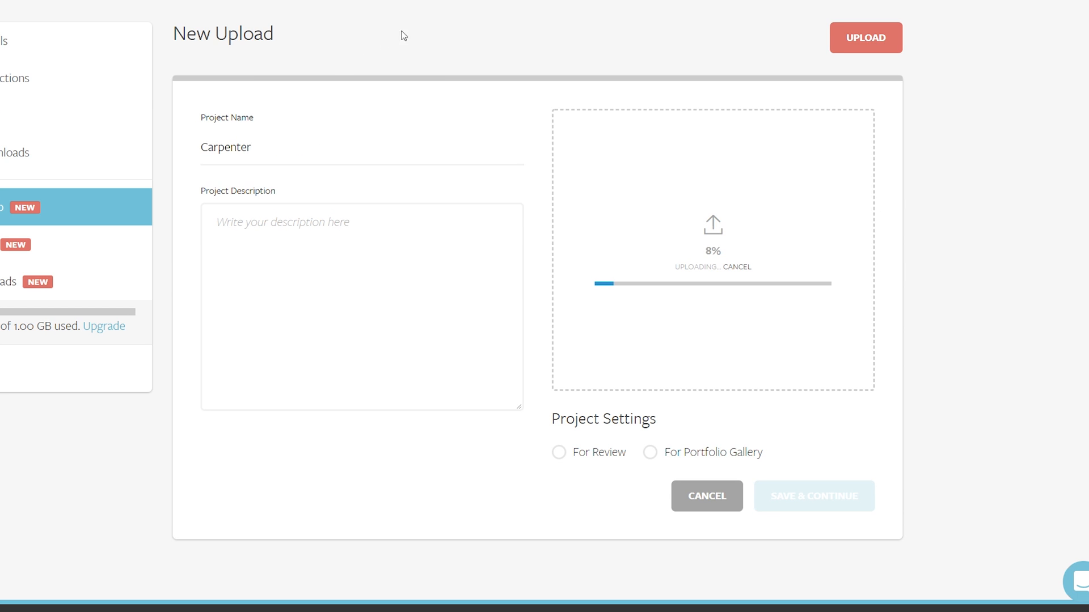
click(650, 452)
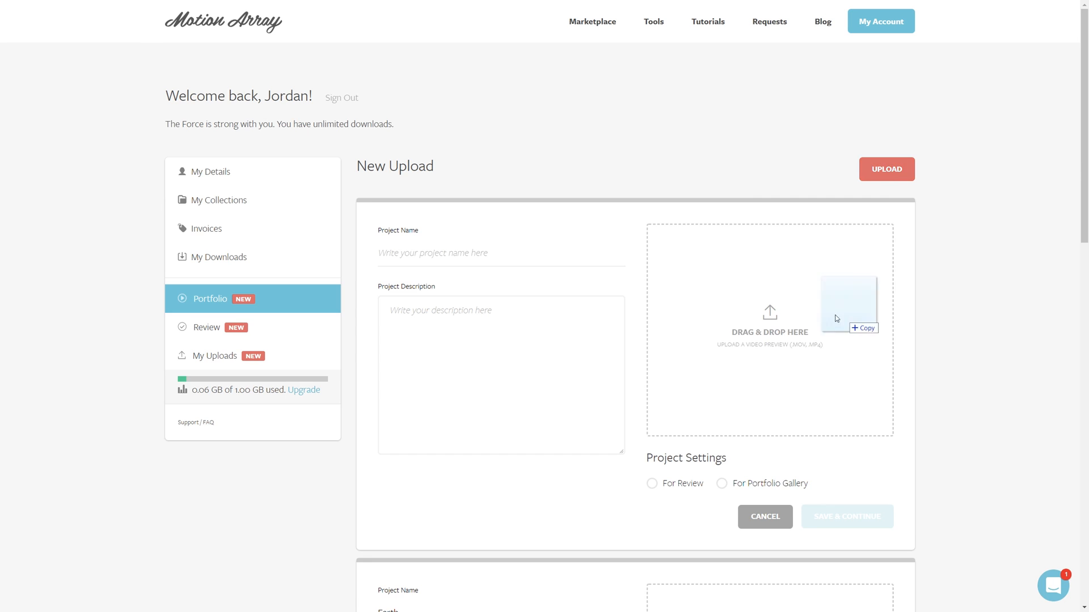
scroll(down, 3)
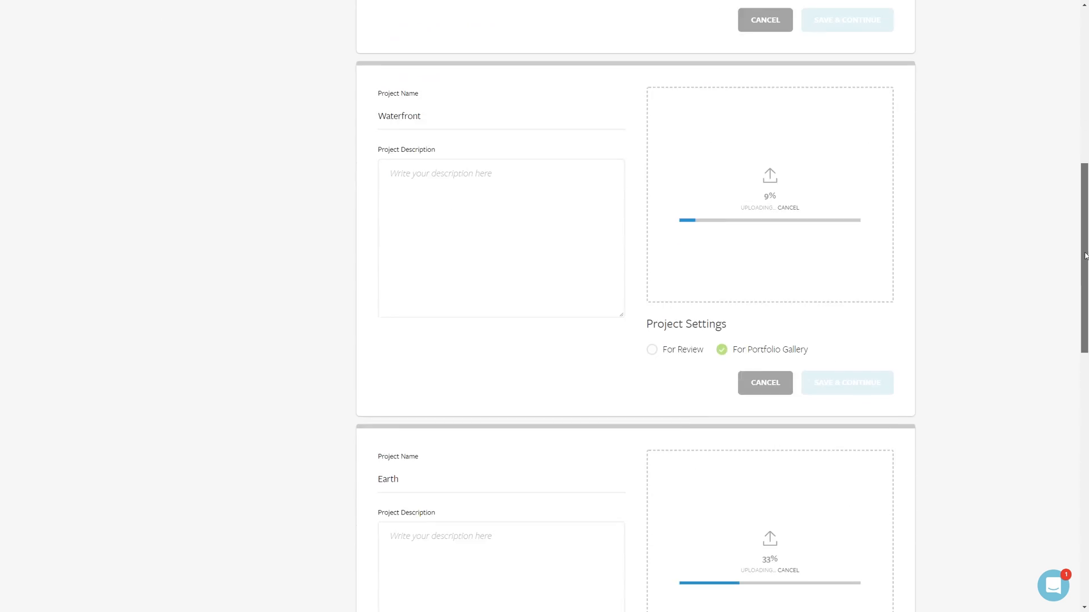
scroll(up, 3)
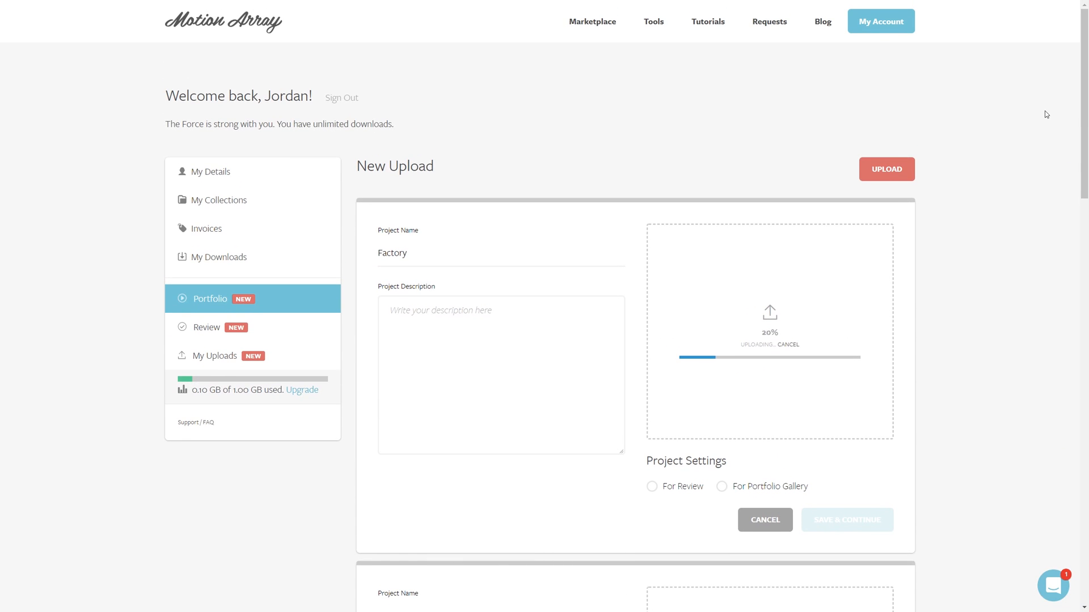
click(215, 355)
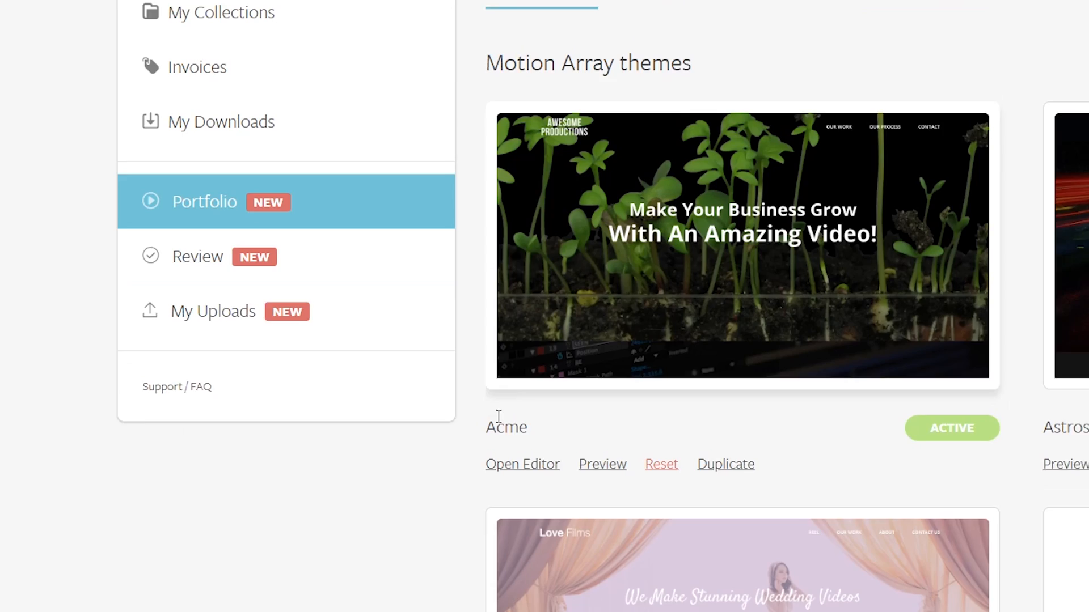
Reopen the Acme editor, where Our Work now shows the uploaded clips
click(522, 464)
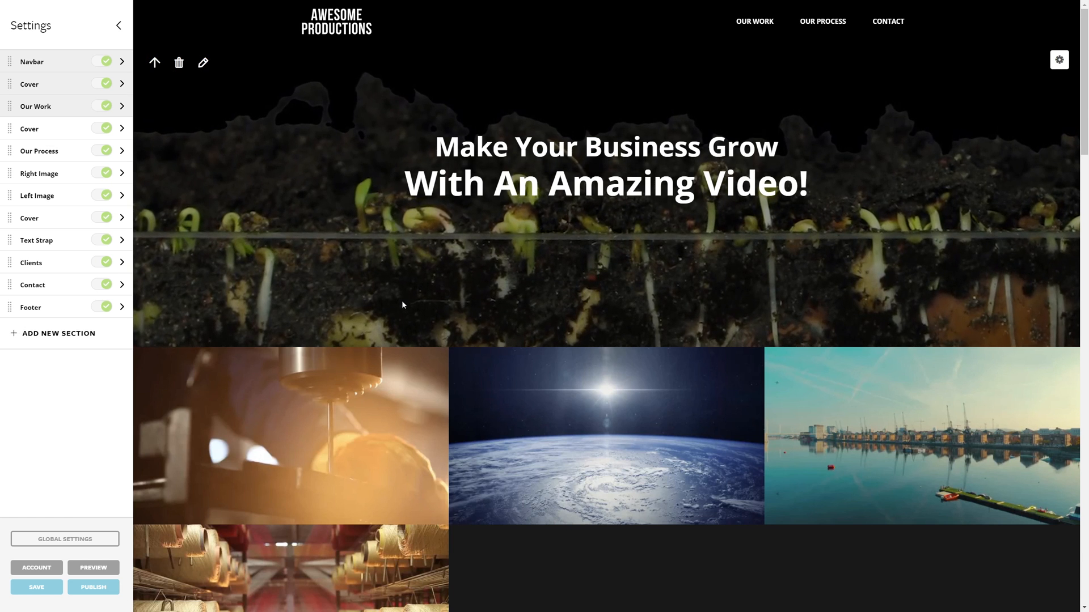
scroll(down, 3)
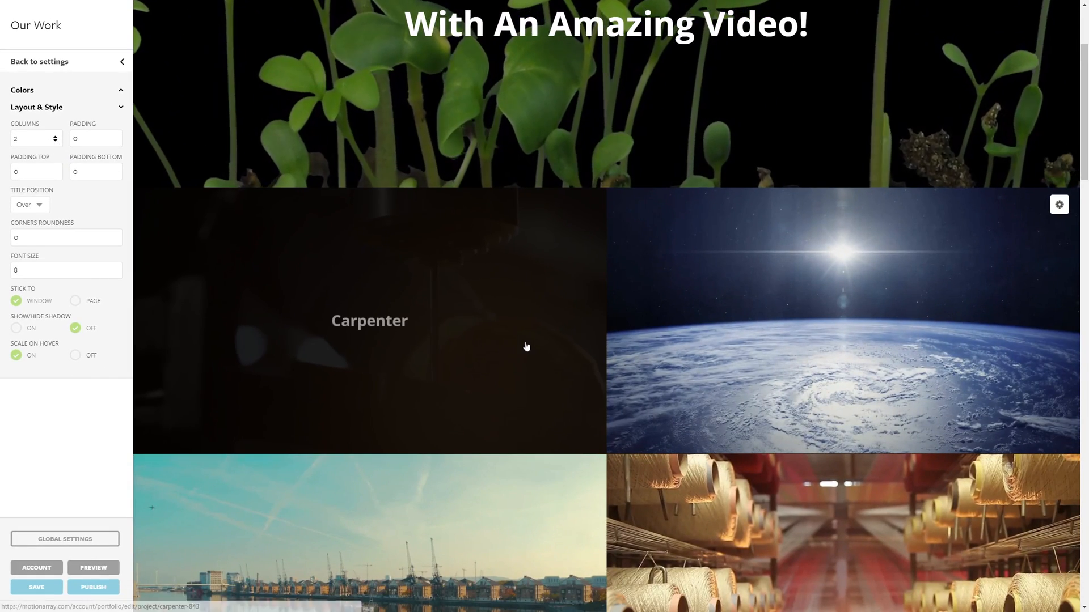
Set the Our Work grid to 2 columns and start editing the tagline strip's background
scroll(down, 3)
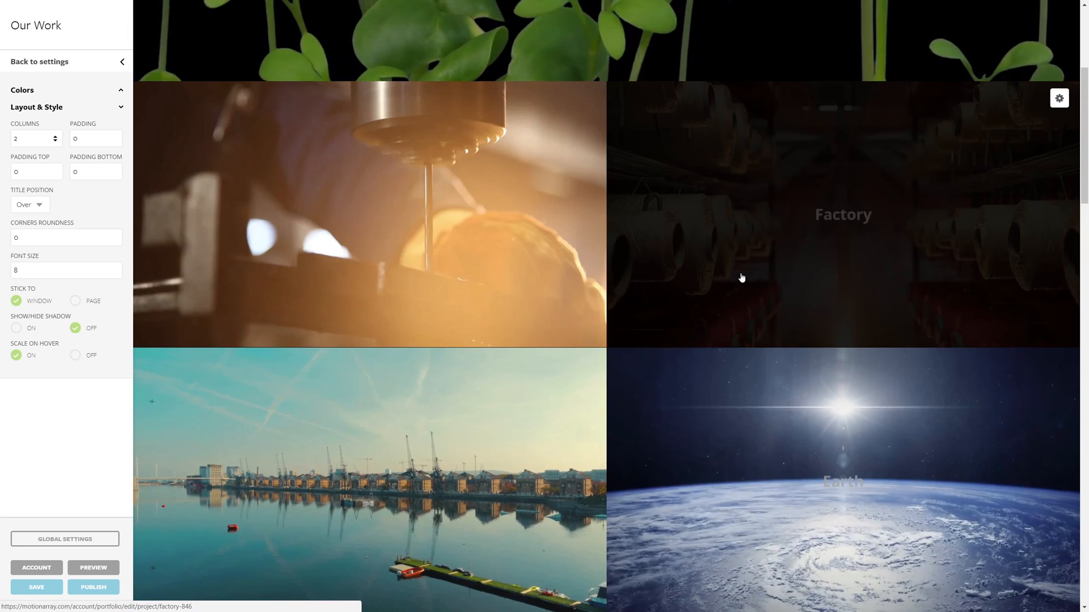
scroll(down, 3)
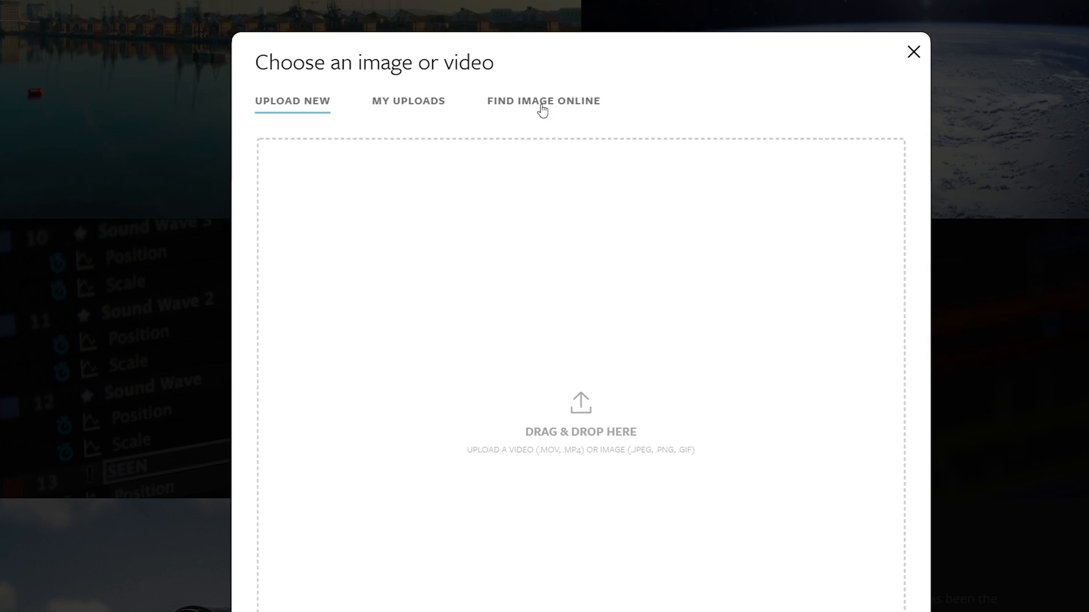
Search Unsplash for 'motion' and use the blurred train platform photo as the strip background
click(543, 101)
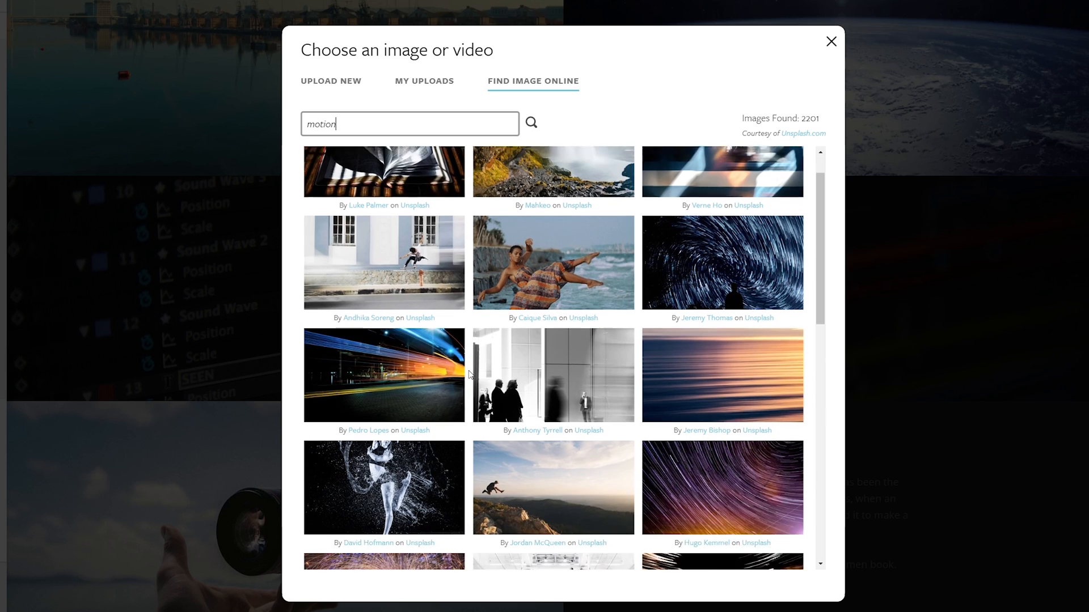
scroll(down, 3)
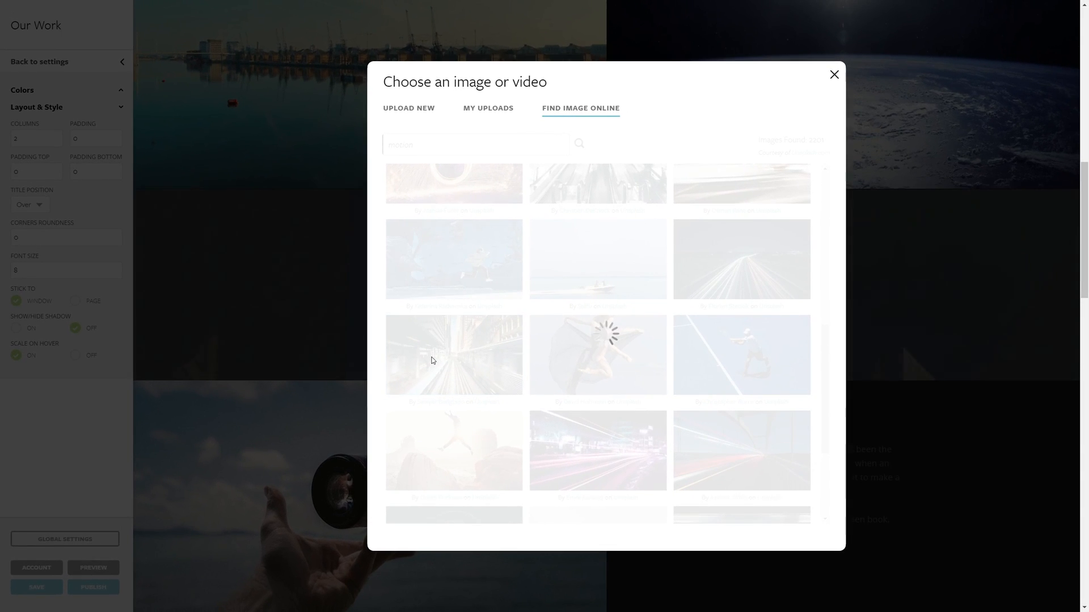
click(834, 75)
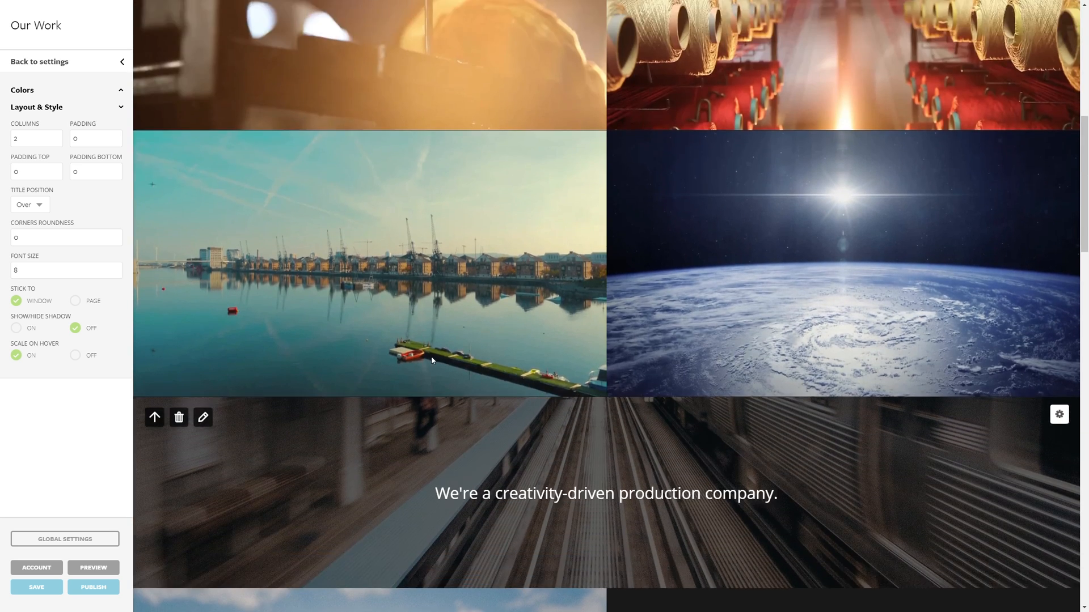
scroll(down, 3)
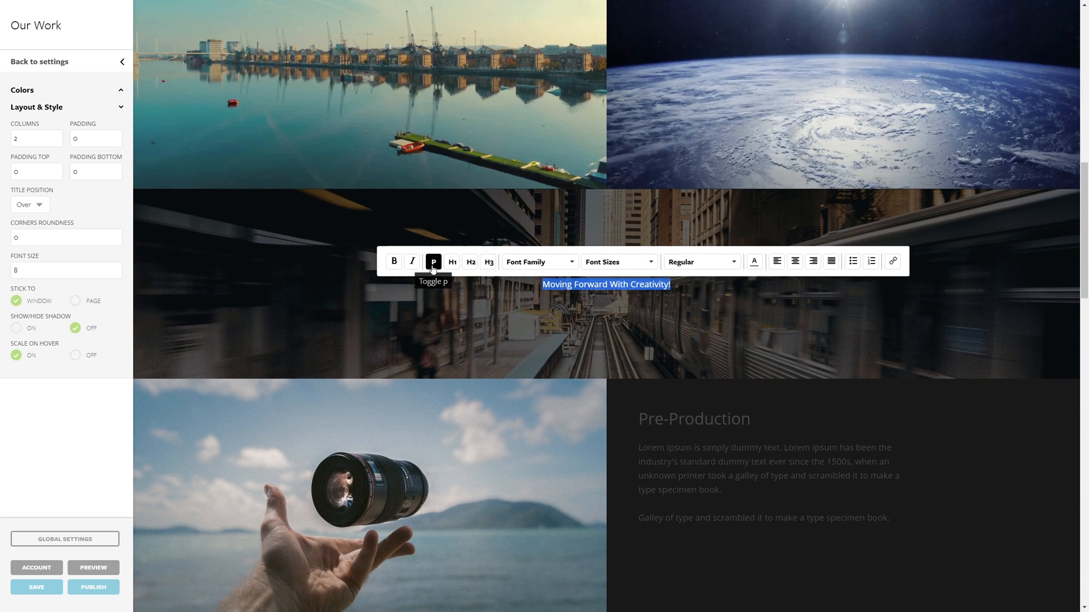
Make 'Moving Forward With Creativity!' a bold H1 heading
click(451, 262)
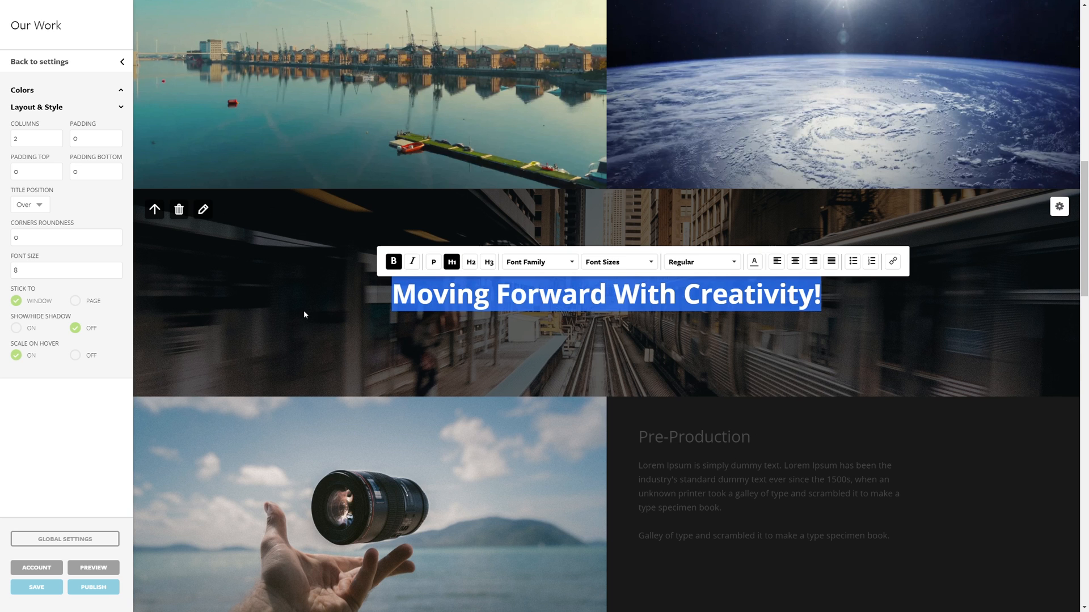
scroll(down, 3)
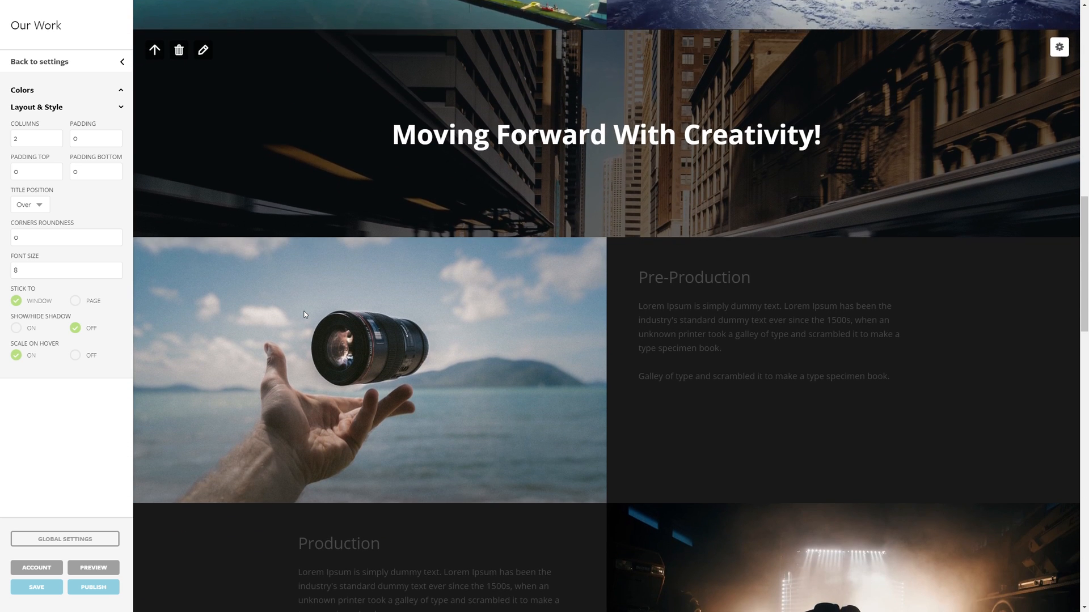
scroll(down, 3)
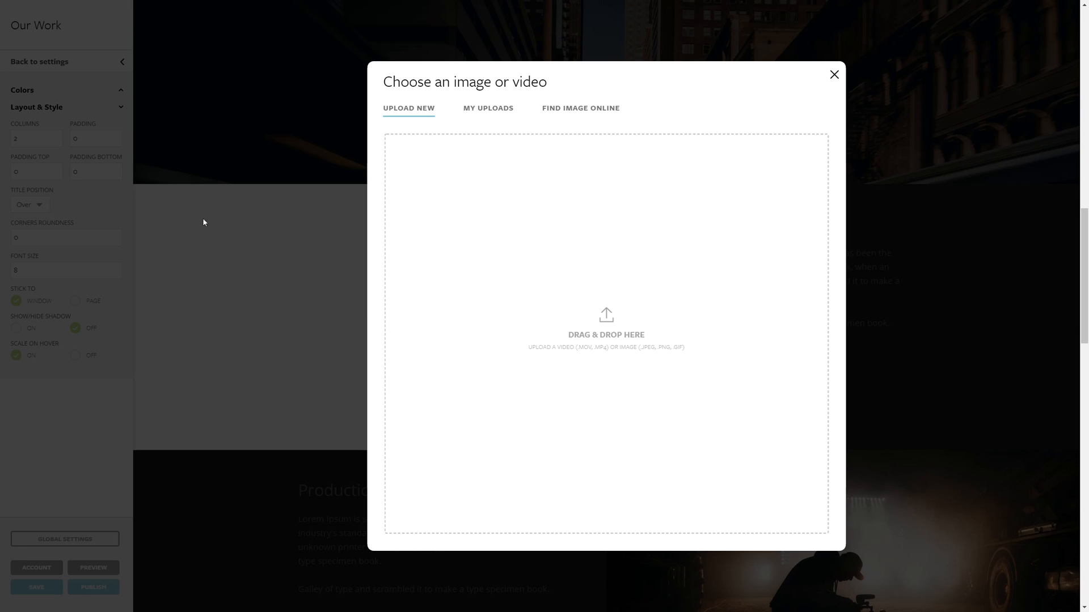
Search online images for 'video' to pick a camera rig photo for the block
click(581, 109)
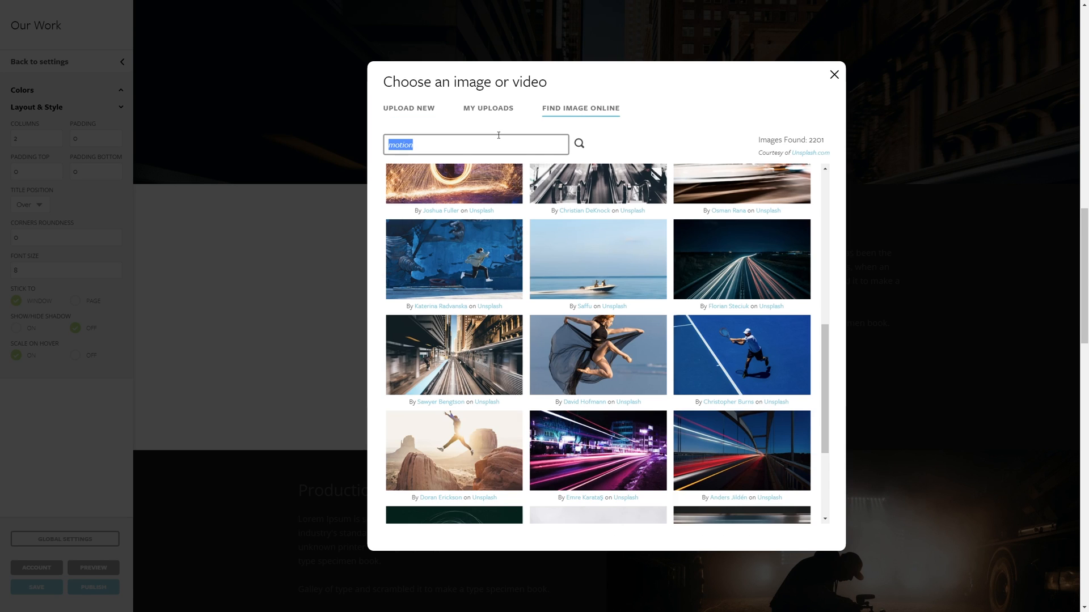
text(video)
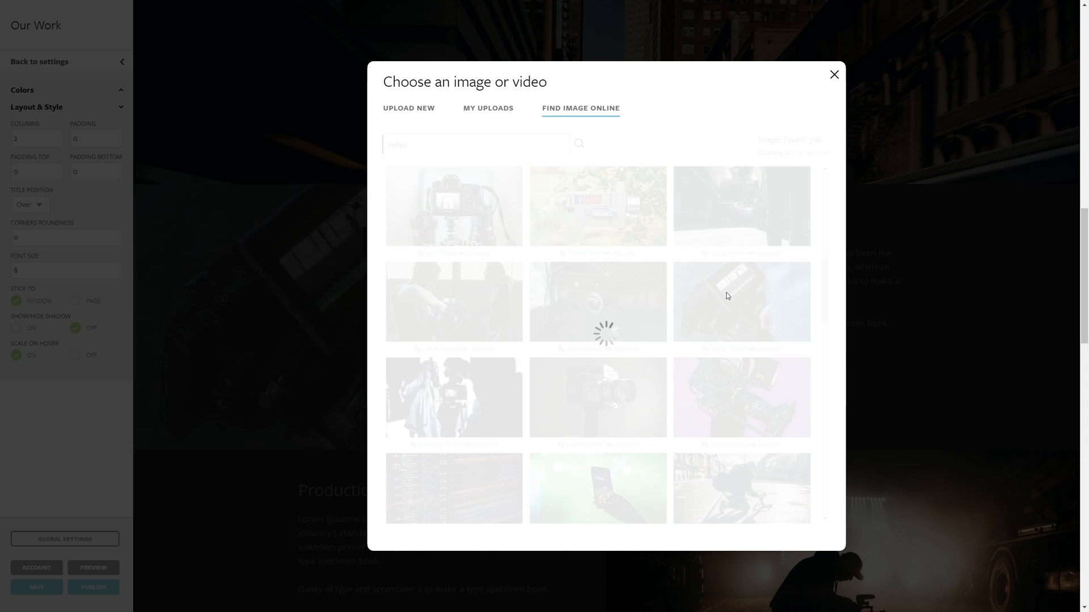
Bring up the Our Work section settings and begin editing the Pre-Production block
click(833, 75)
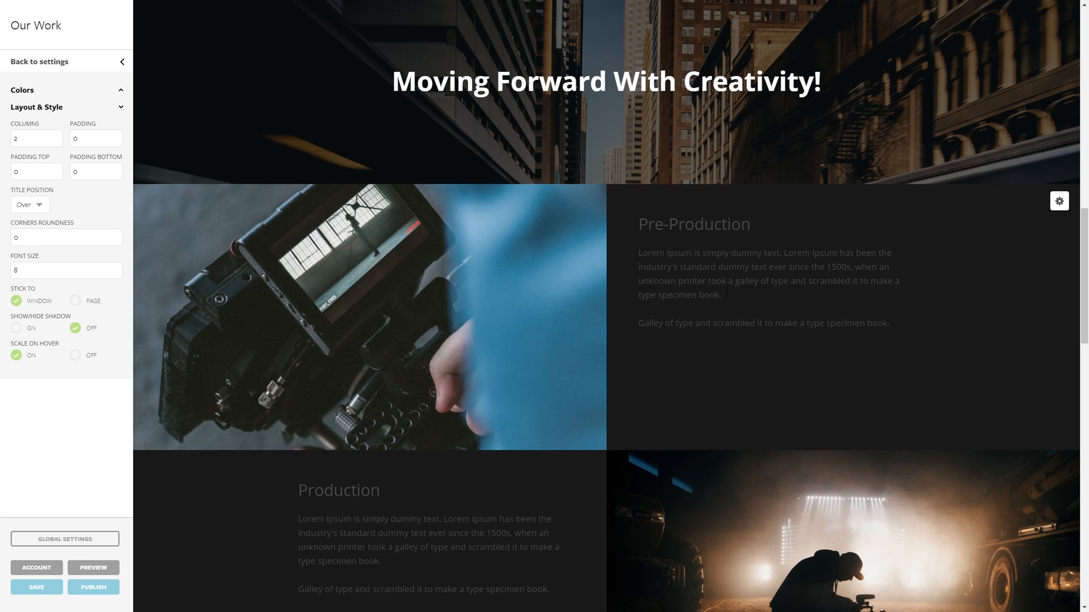
click(763, 281)
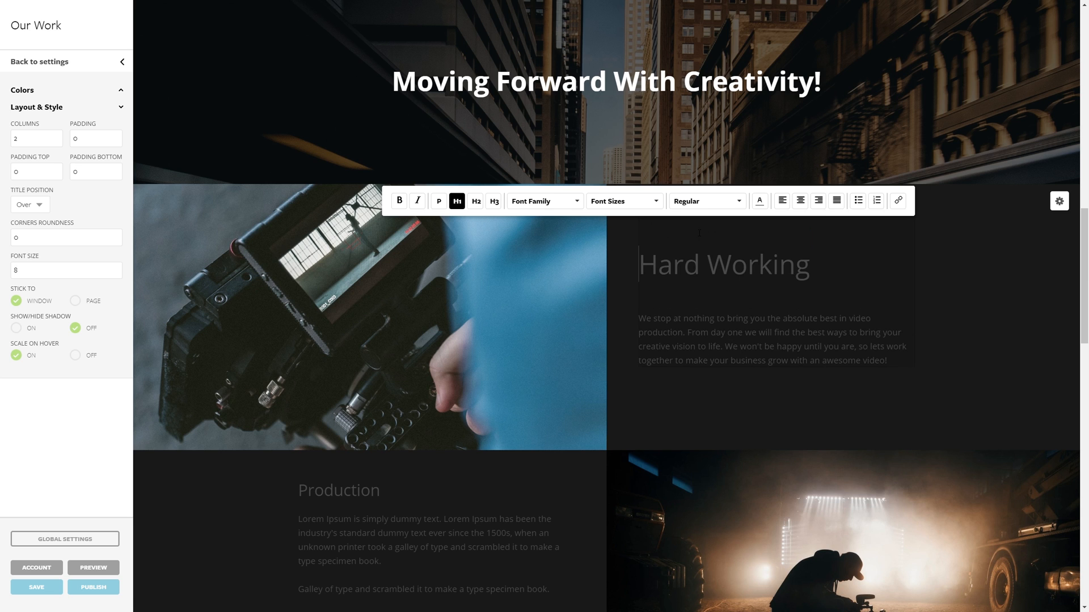
Rewrite the Production block as 'High Quality' with copy about the best cameras and ideas
scroll(down, 3)
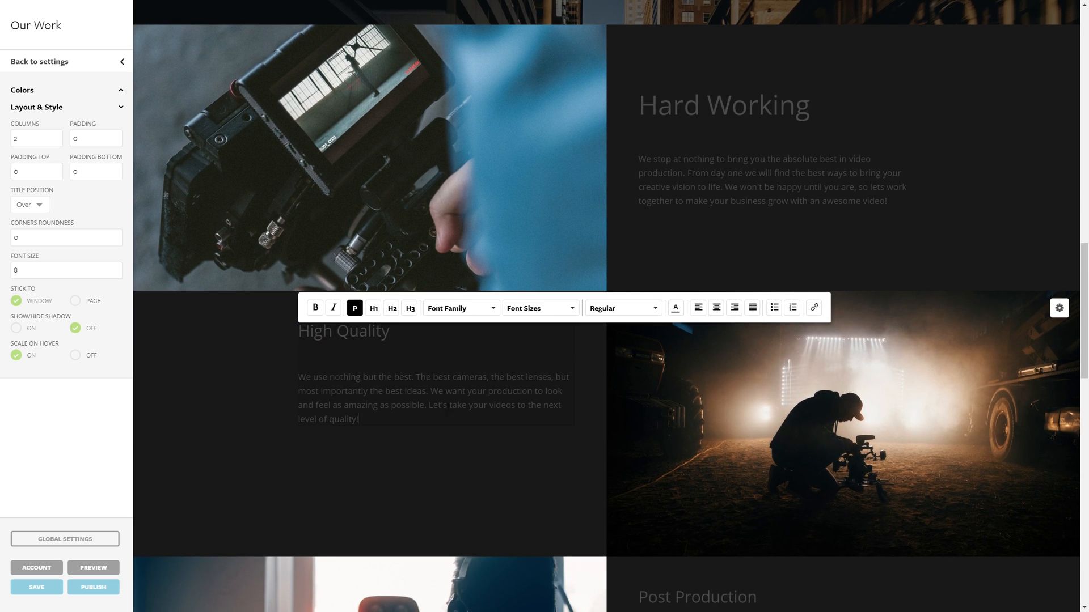
click(373, 308)
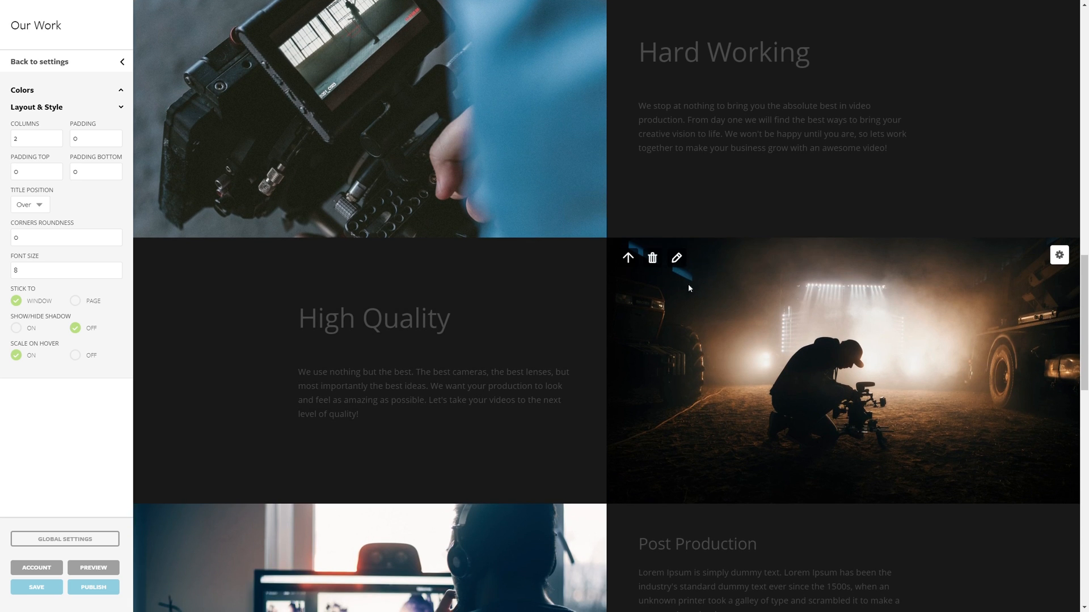
Swap the High Quality image for an Unsplash photo of a silhouetted camera operator
click(676, 259)
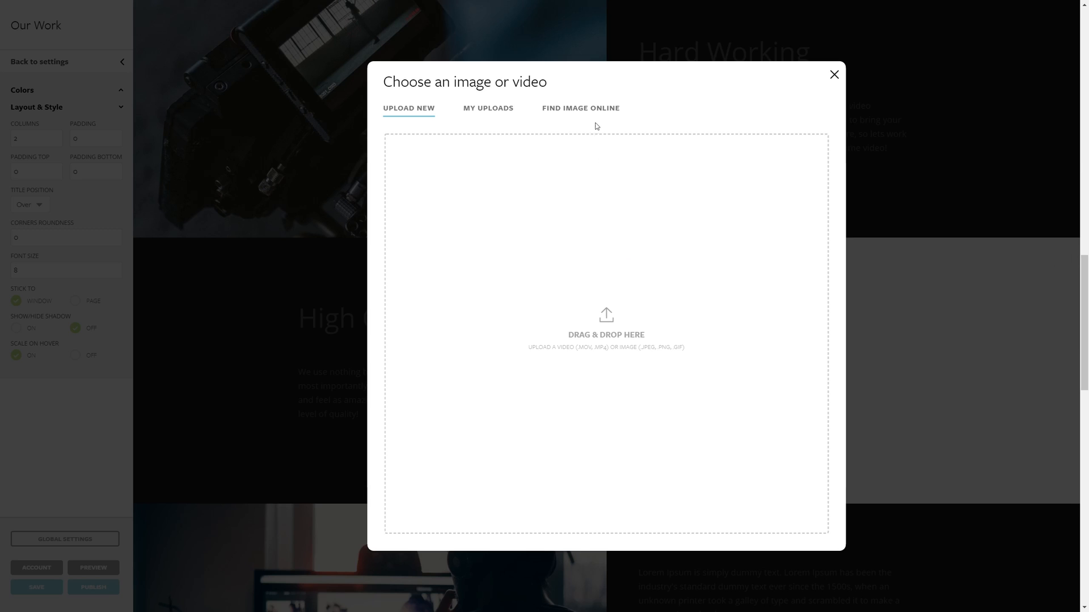
click(579, 109)
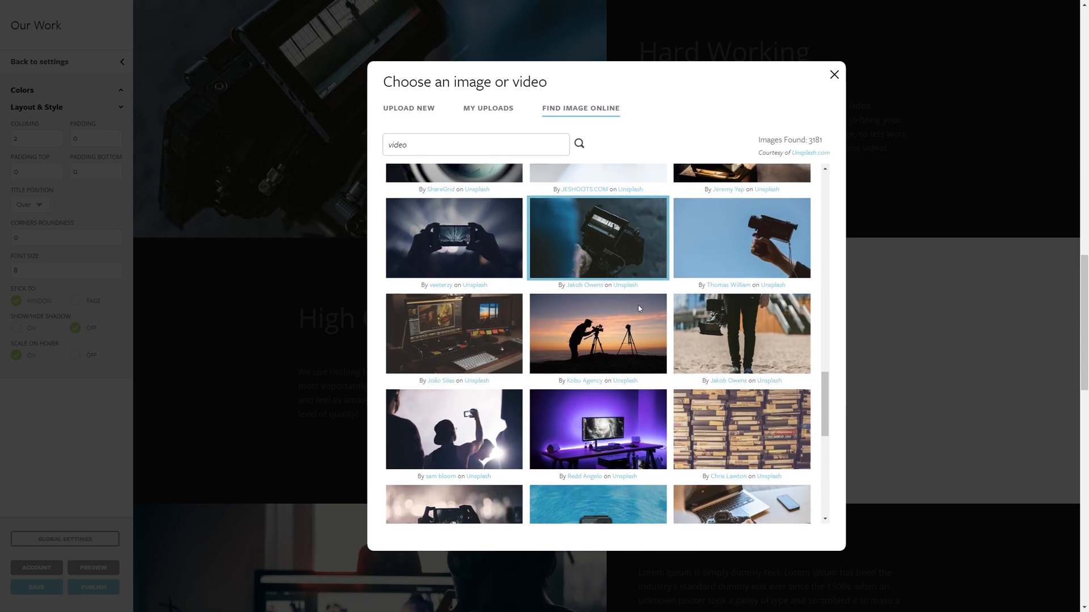
scroll(down, 3)
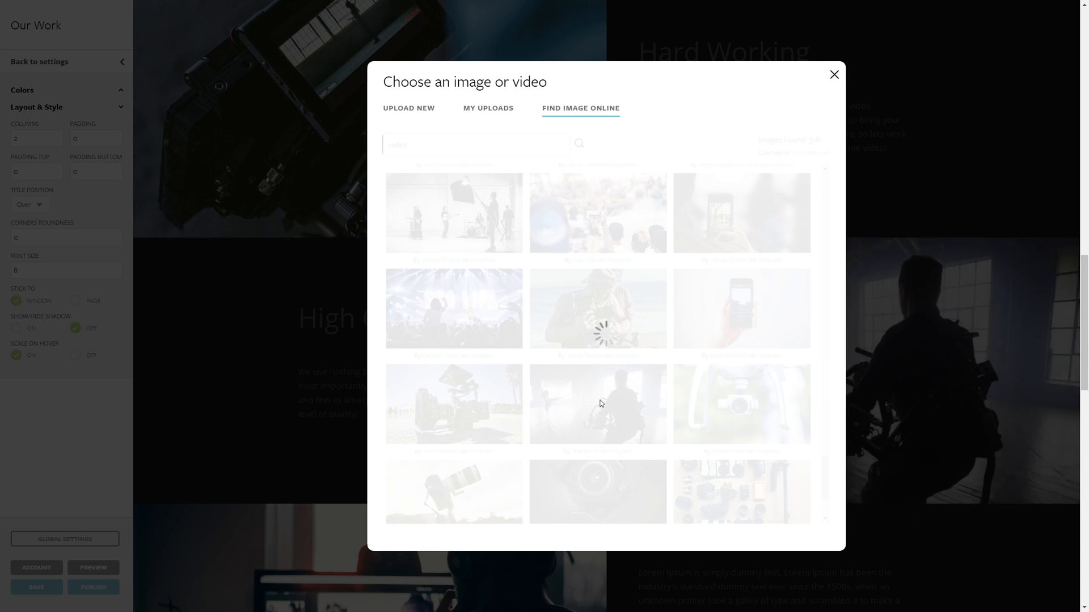
click(834, 75)
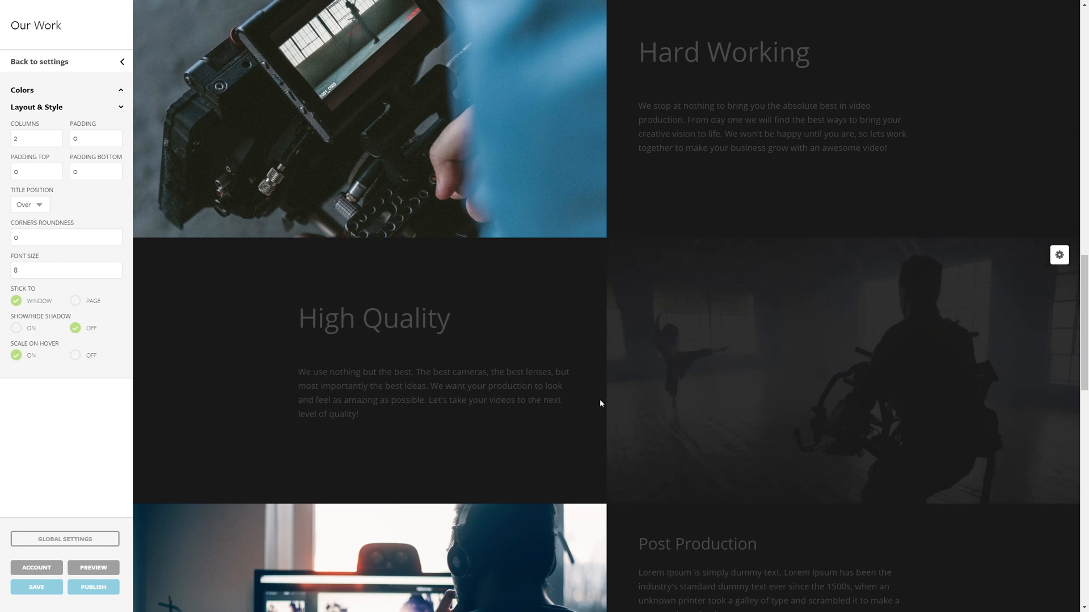
Switch off the Left Image section so the Post Production block disappears
scroll(down, 3)
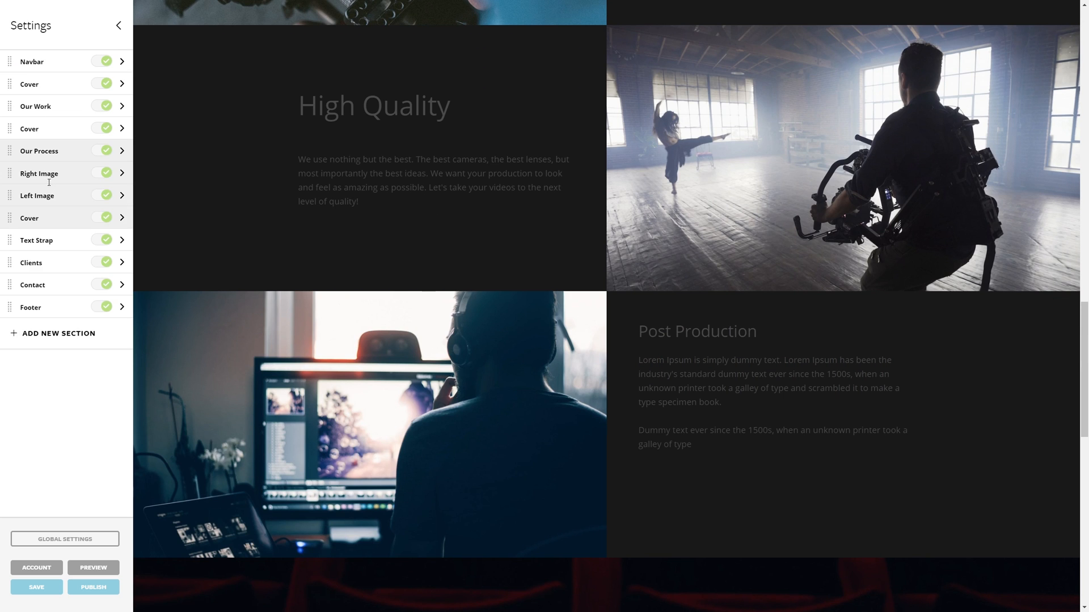
click(100, 196)
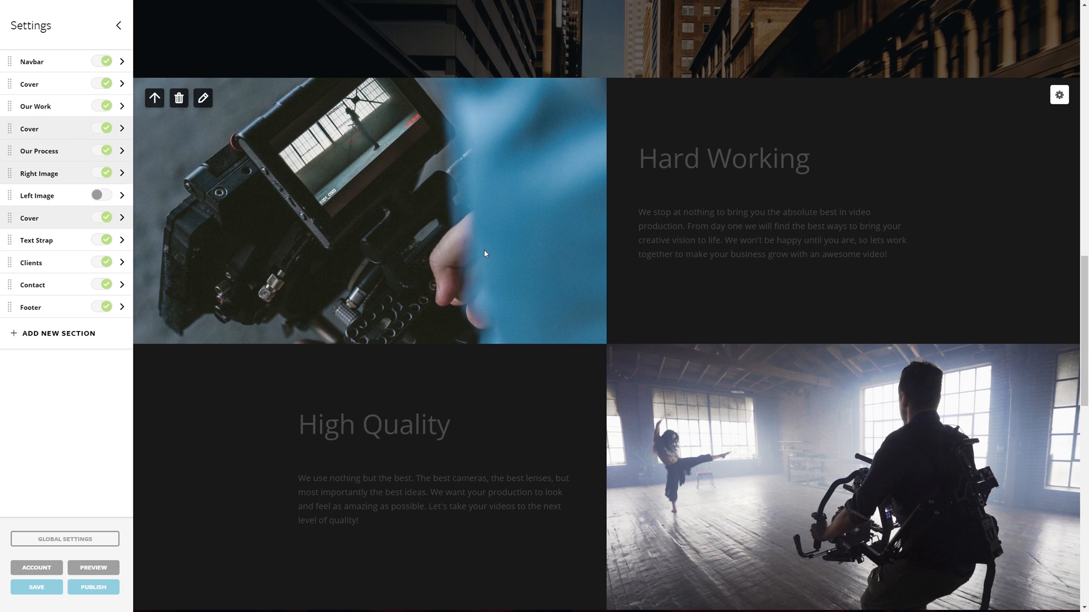
scroll(down, 3)
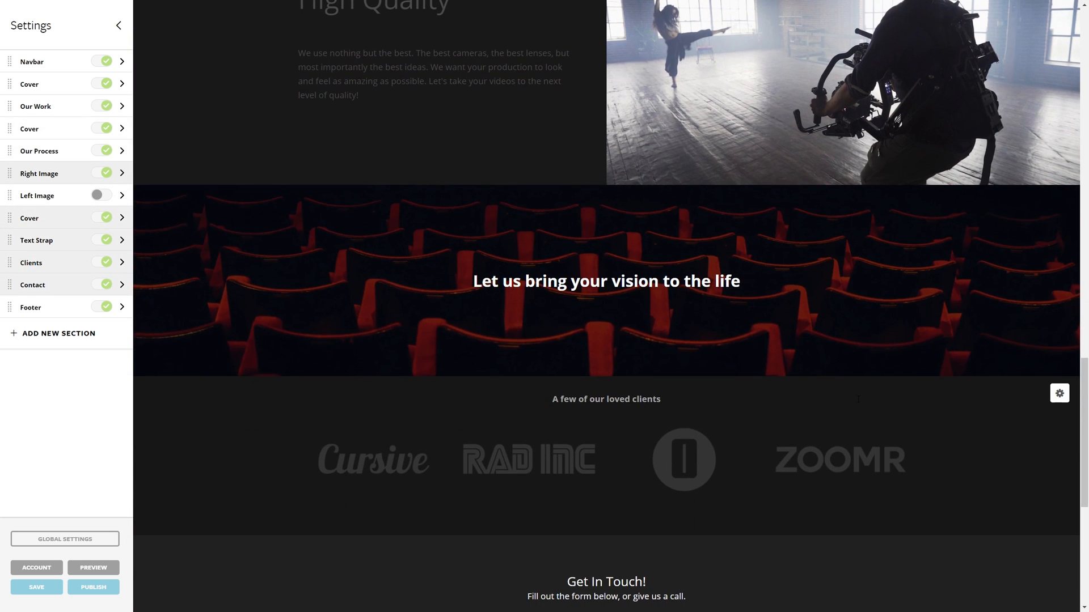
scroll(down, 3)
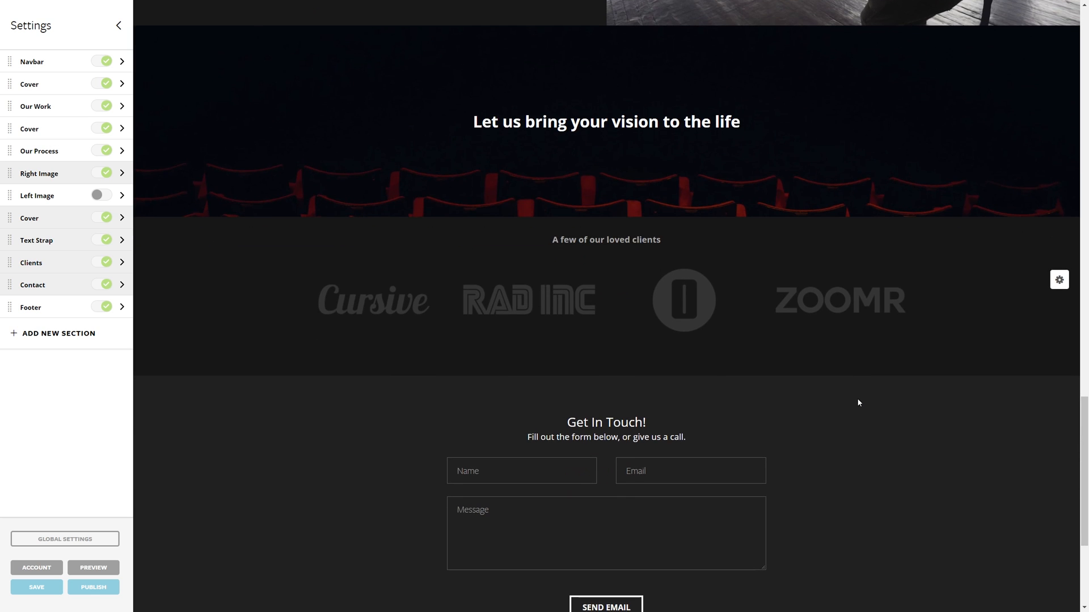
mouse_move(876, 361)
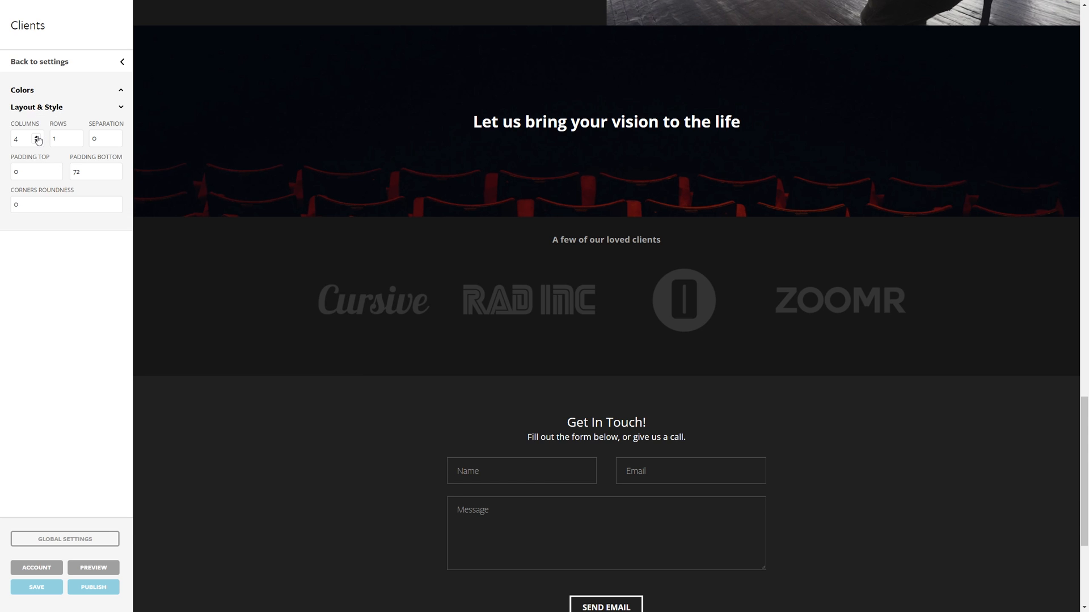
Set Clients columns to 5 and replace the logos with Vega, ABC, NBO, Loca Soda, Creamy
click(39, 135)
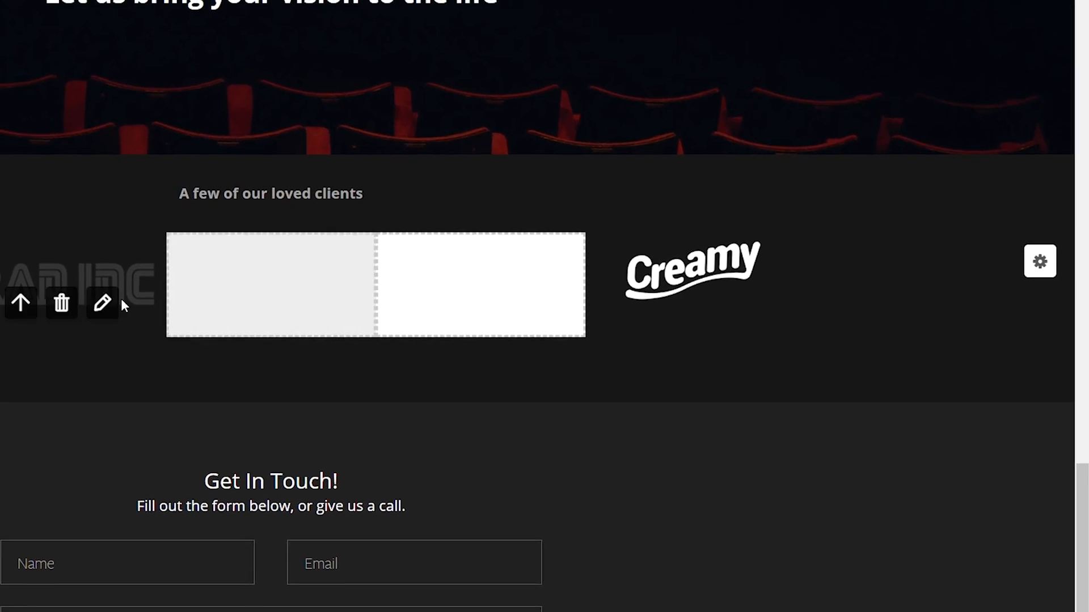
click(101, 303)
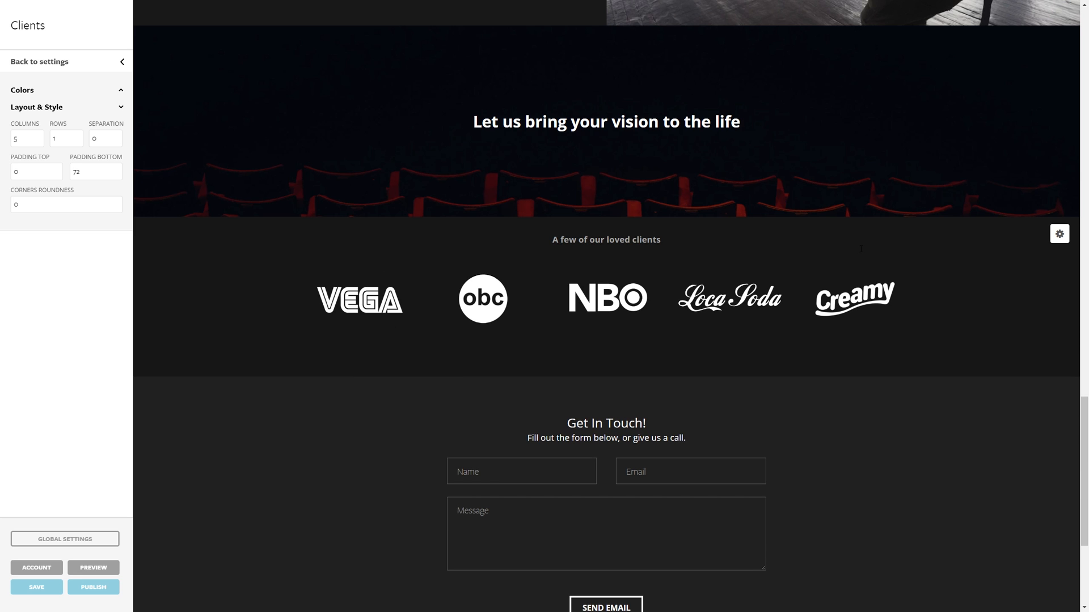
scroll(down, 3)
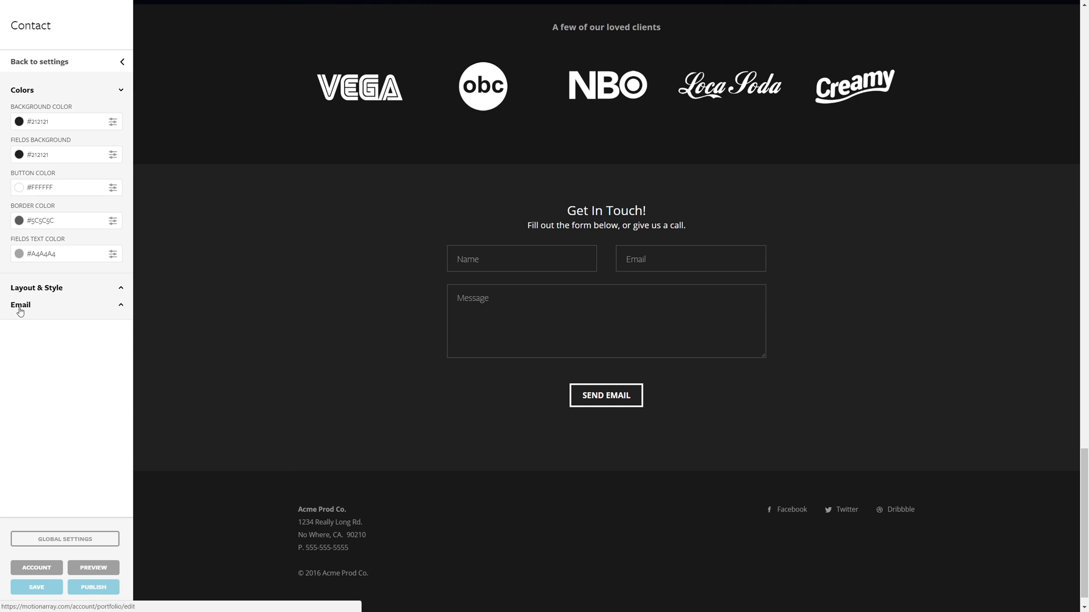
click(20, 305)
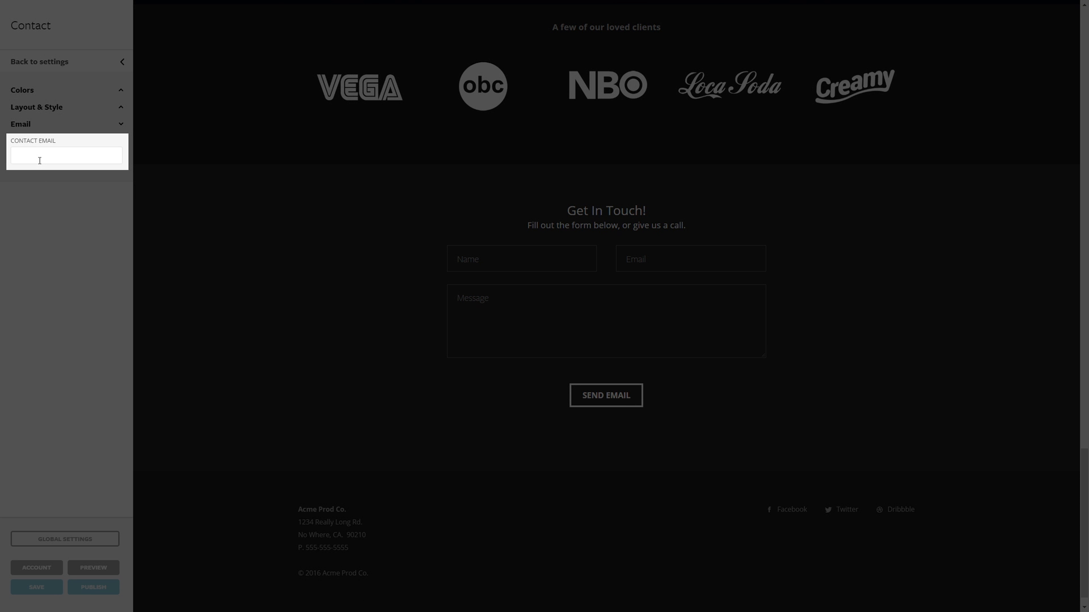
text(myemail)
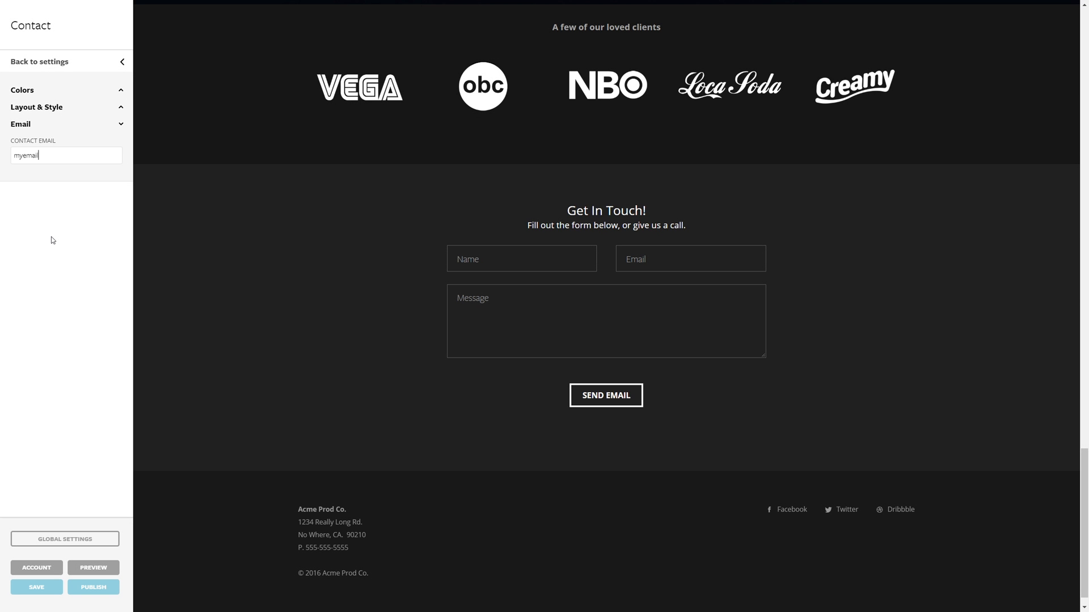
text(@myemail.com)
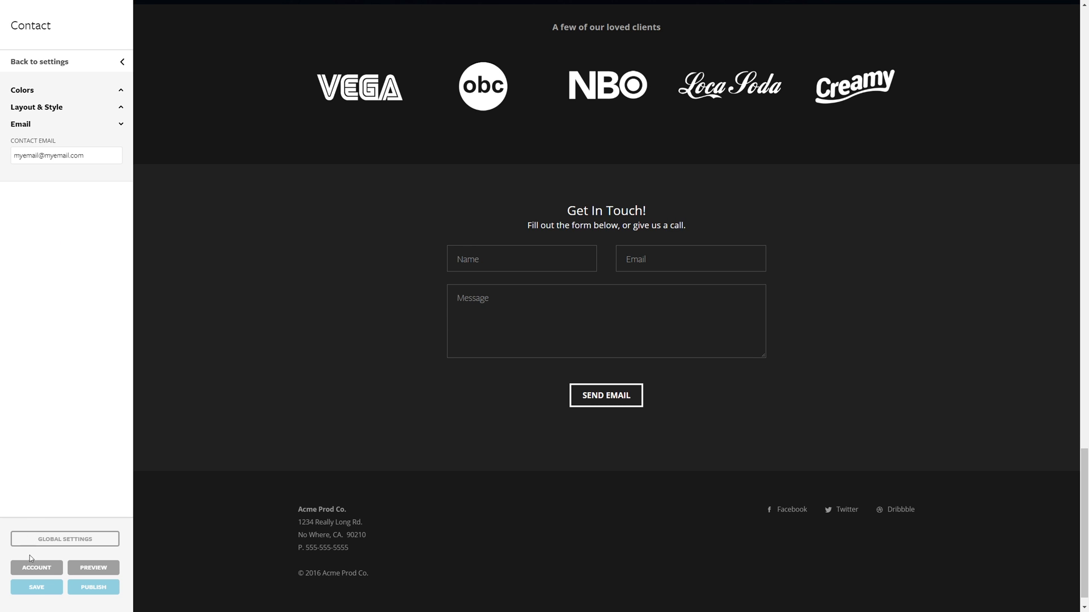
mouse_move(36, 591)
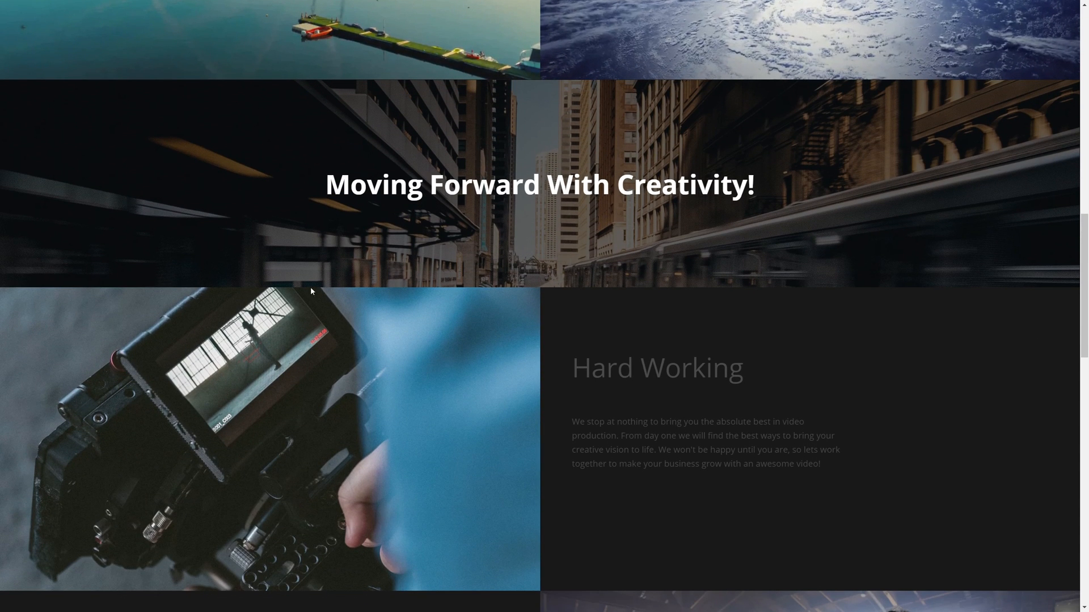
Scroll the previewed Acme site down to the Hard Working and High Quality blocks
scroll(down, 3)
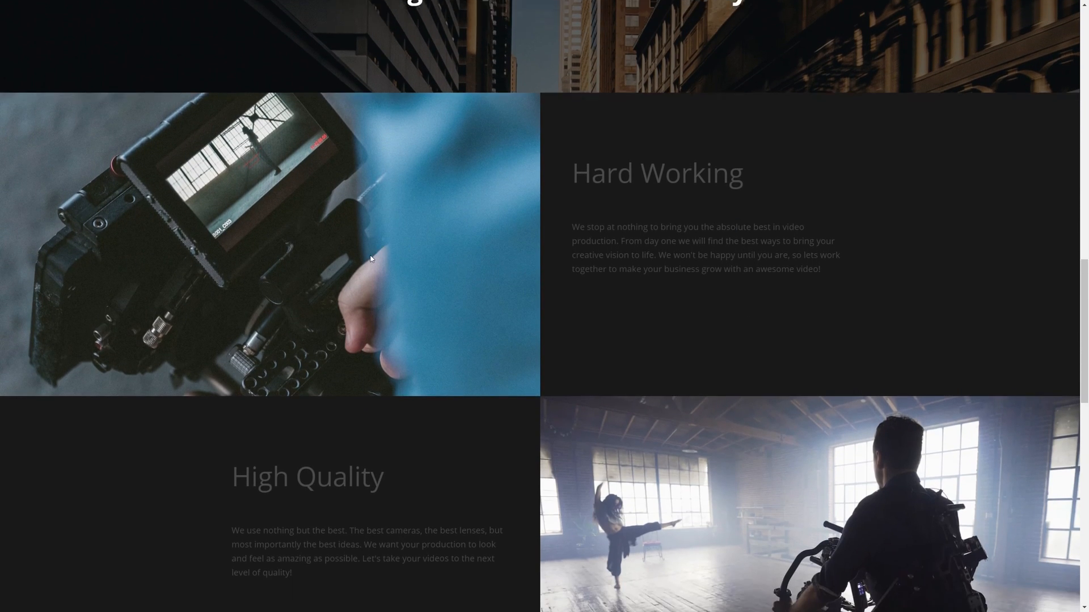